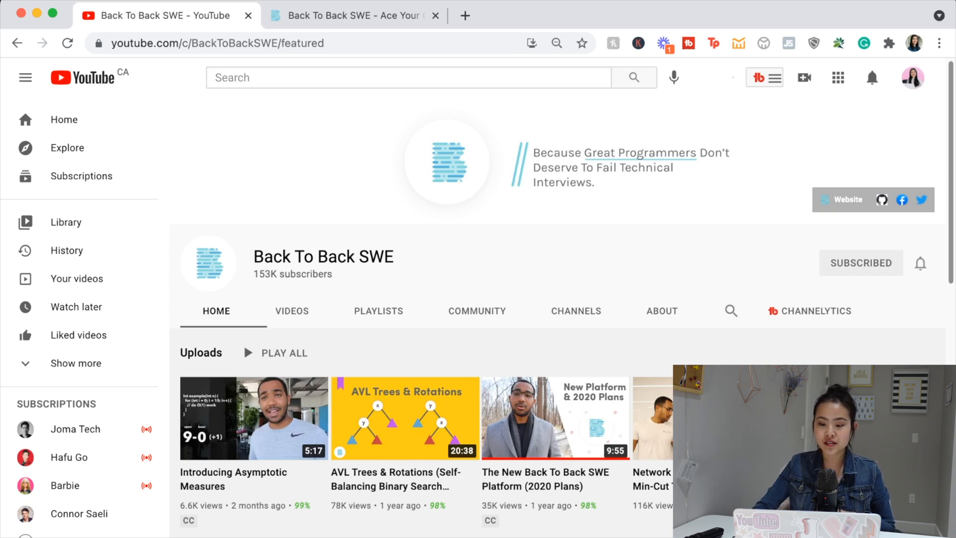
Browse the Back To Back SWE channel's uploaded videos on the Videos tab
scroll(down, 3)
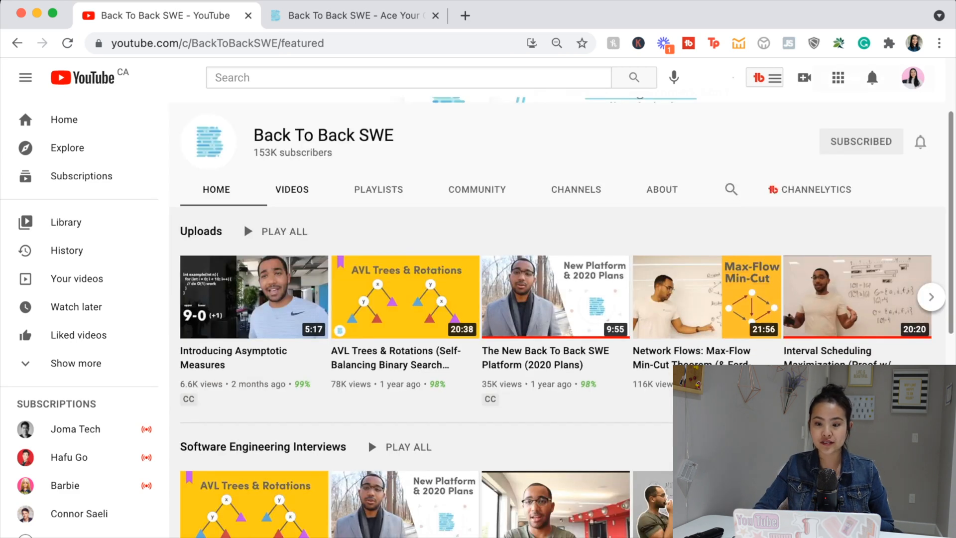
click(292, 189)
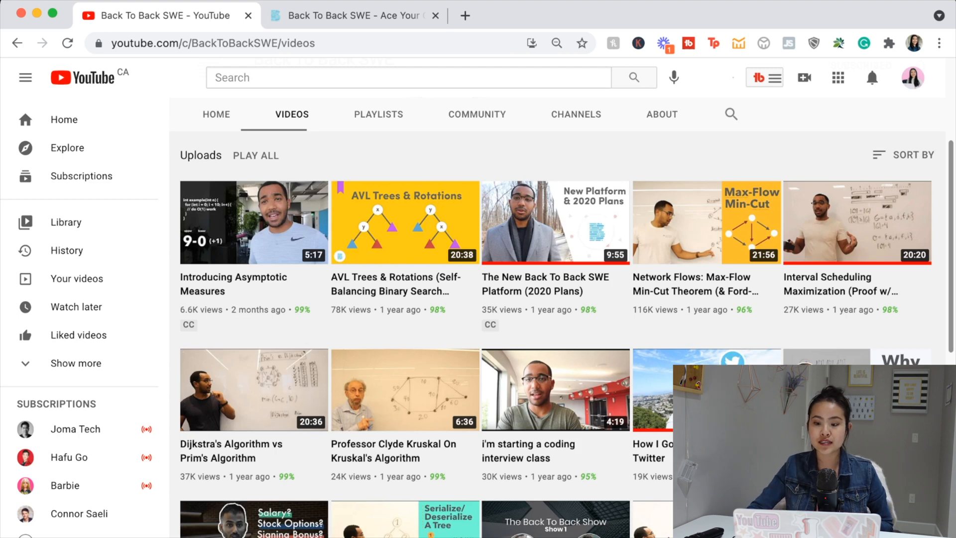
scroll(down, 3)
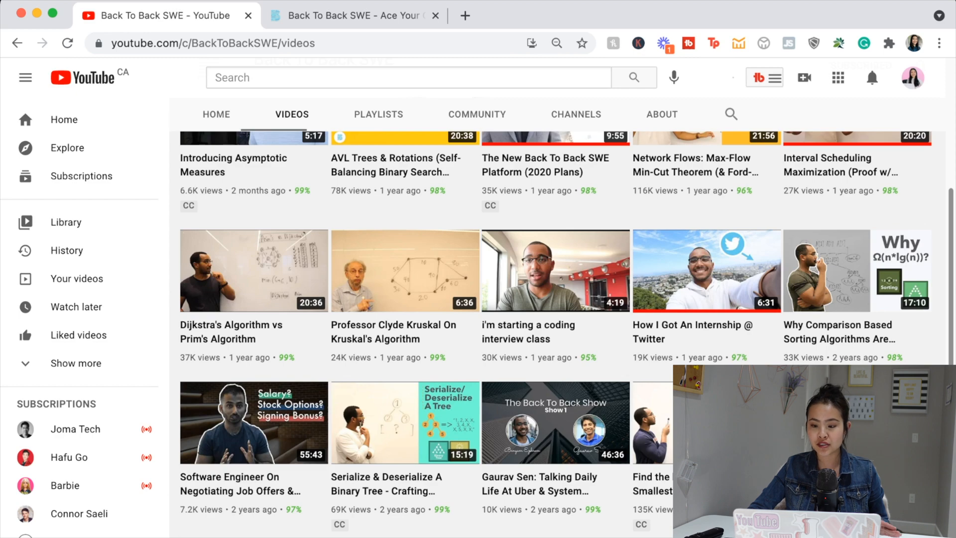
scroll(down, 3)
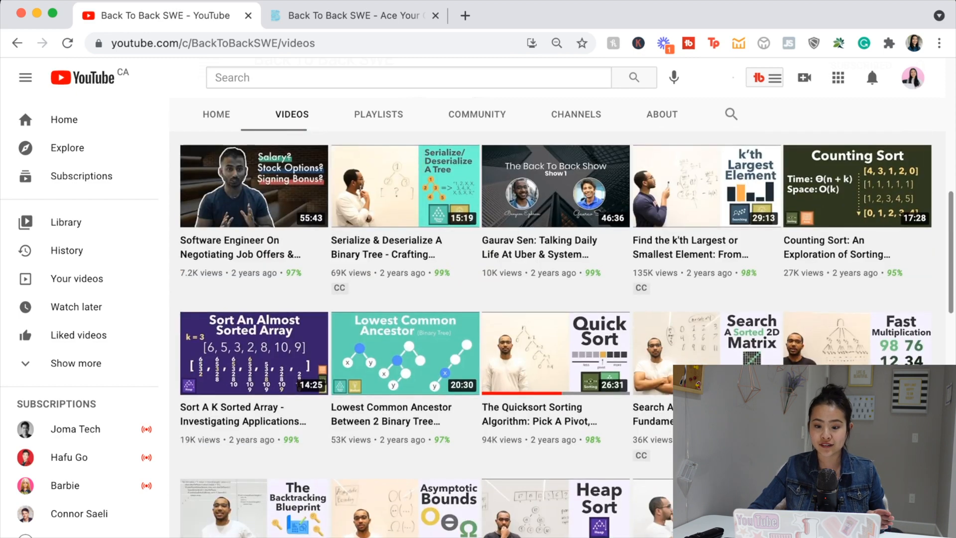
scroll(down, 3)
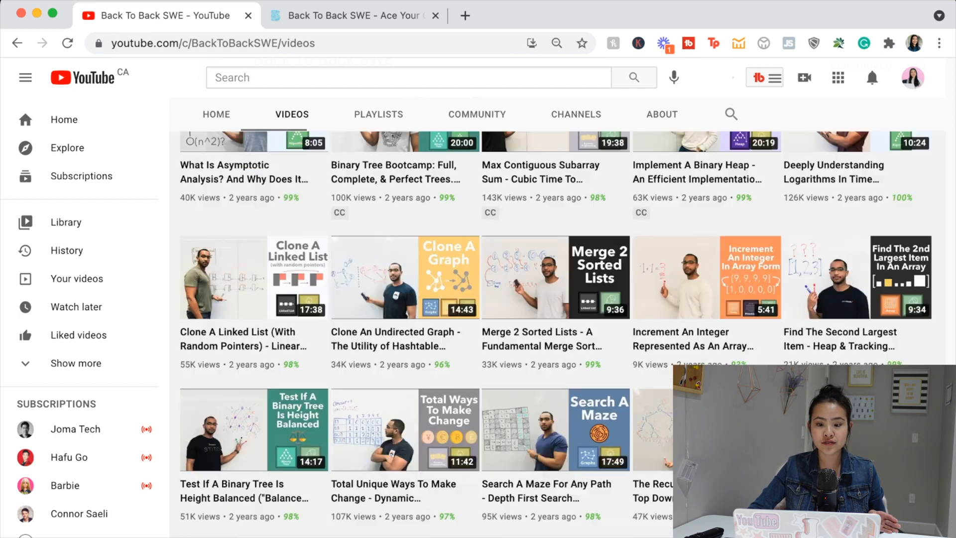
scroll(down, 3)
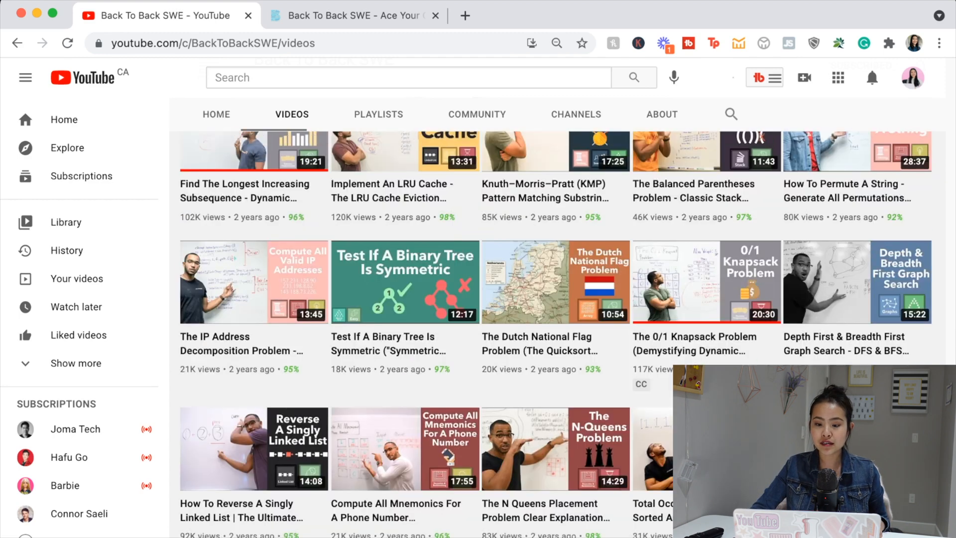
scroll(down, 3)
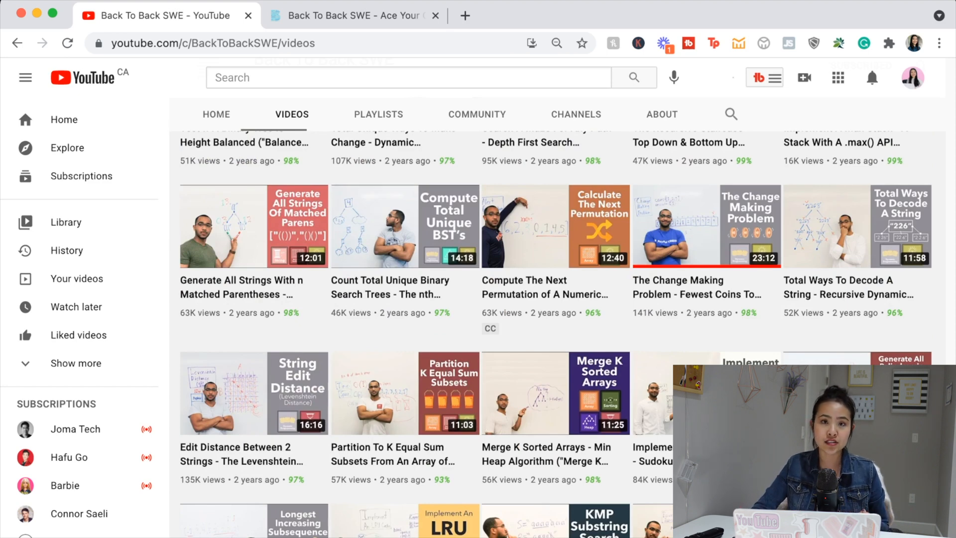
scroll(up, 3)
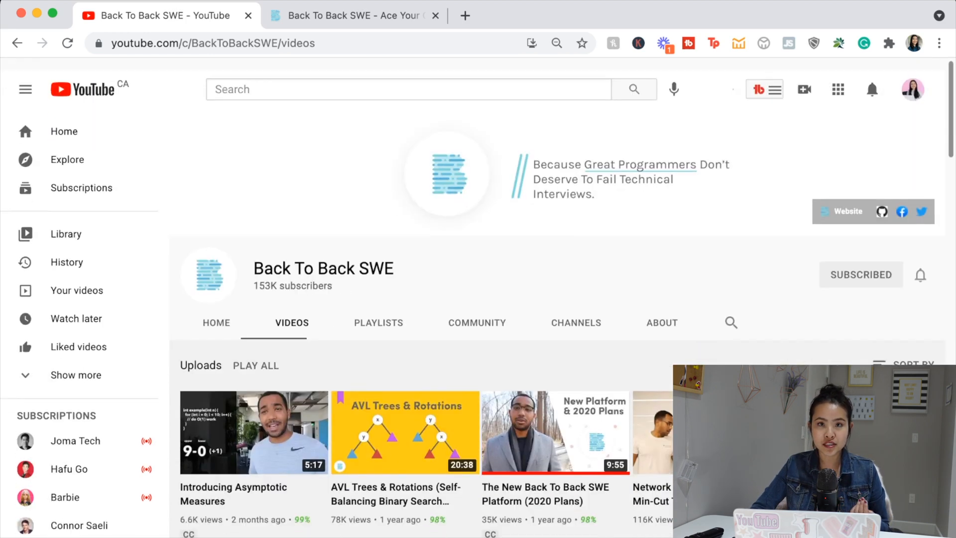
Open the channel's About tab and scroll through its description and stats
click(661, 322)
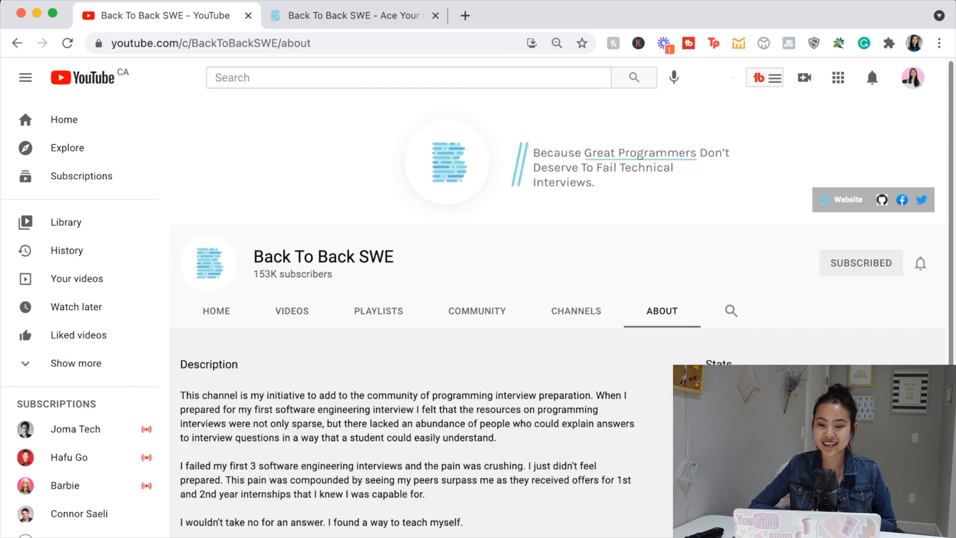
scroll(down, 3)
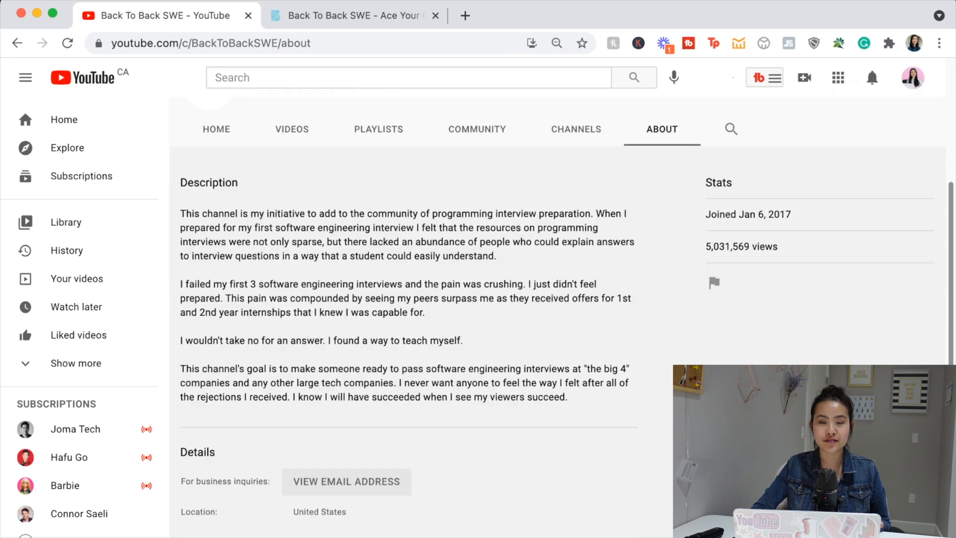
scroll(down, 3)
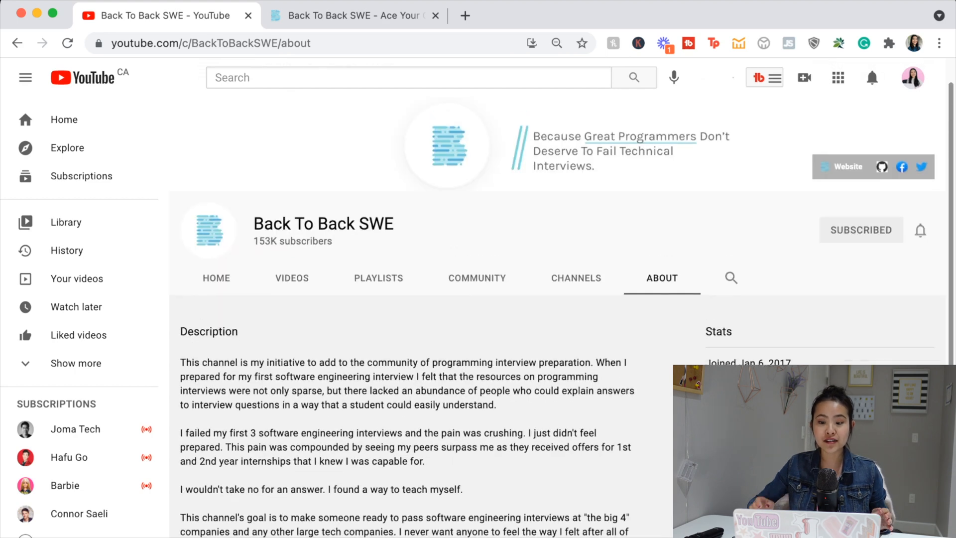
scroll(down, 3)
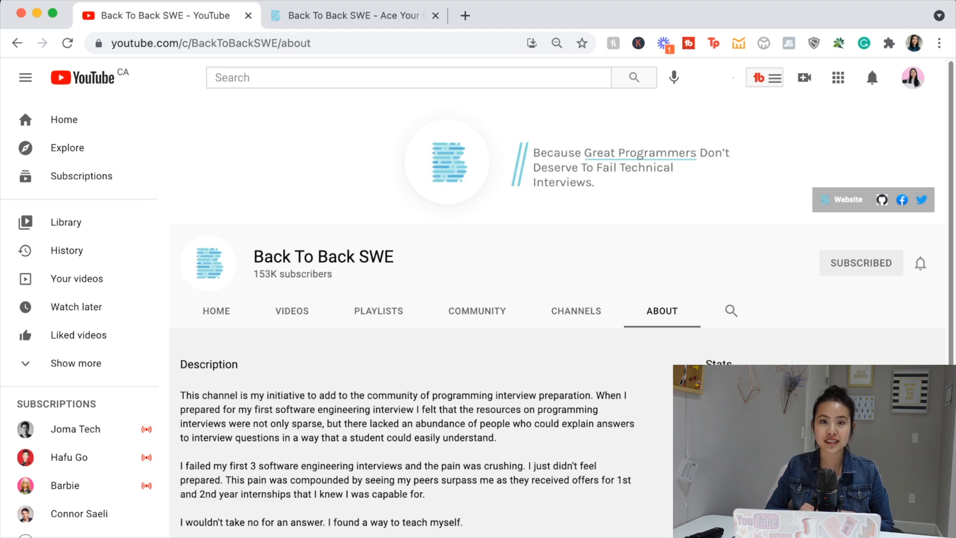
Switch to the backtobackswe.com tab and scroll through the homepage's topics and code editor sections
click(247, 15)
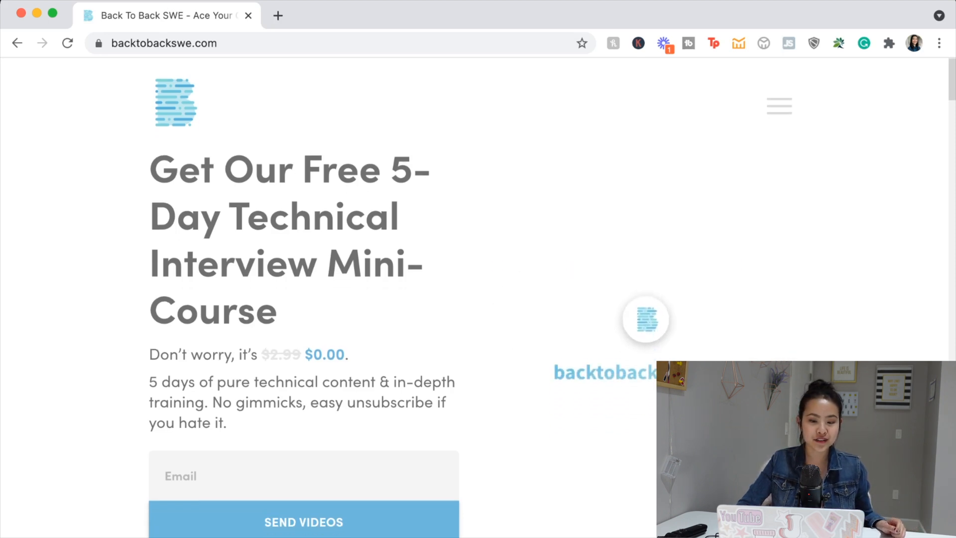
scroll(down, 3)
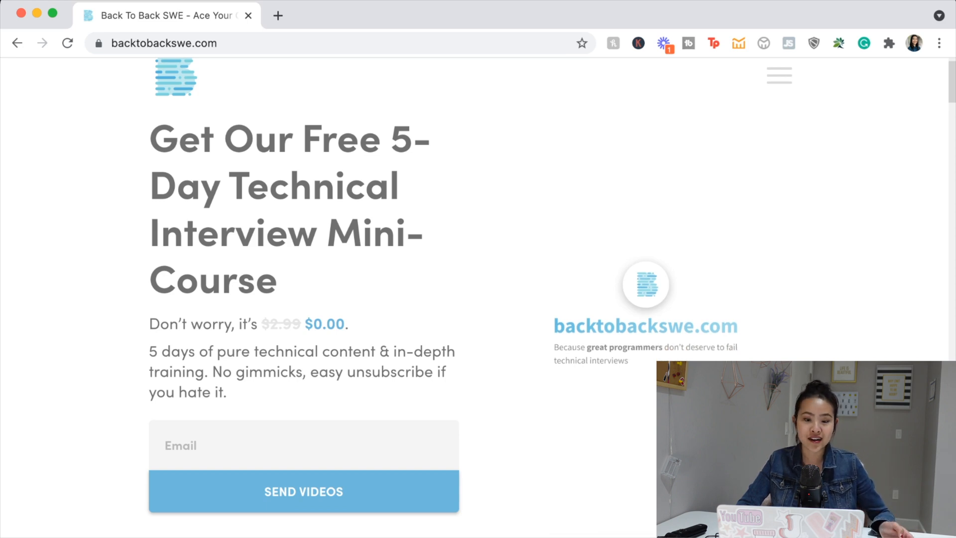
scroll(down, 3)
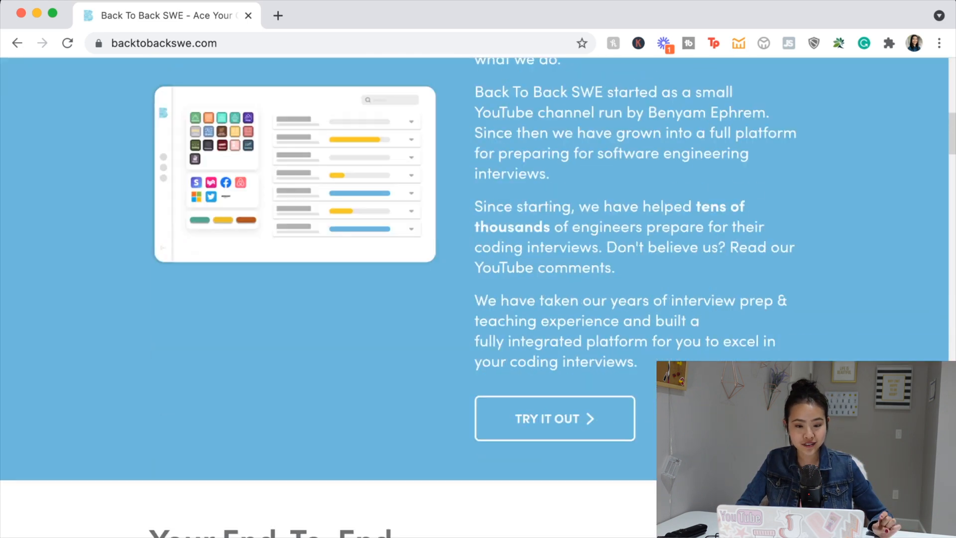
scroll(down, 3)
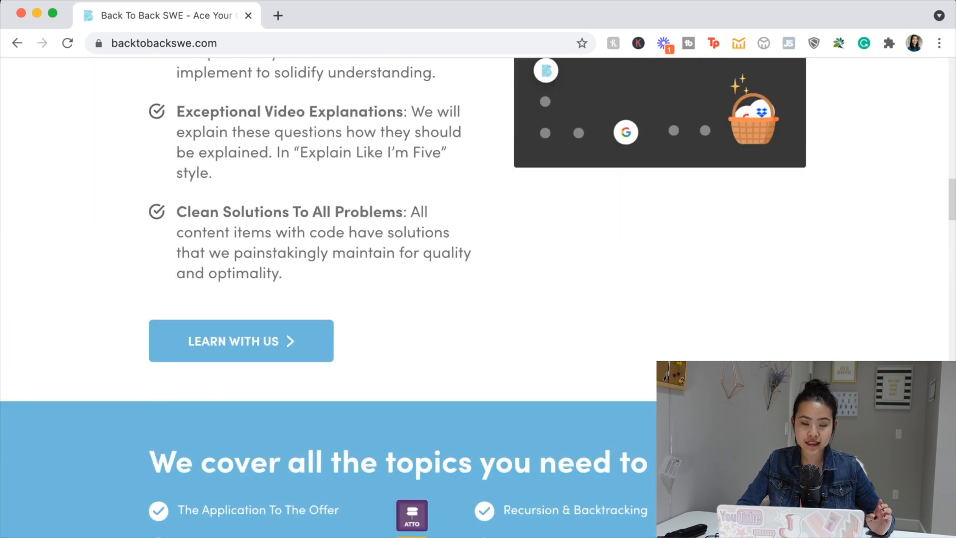
scroll(down, 3)
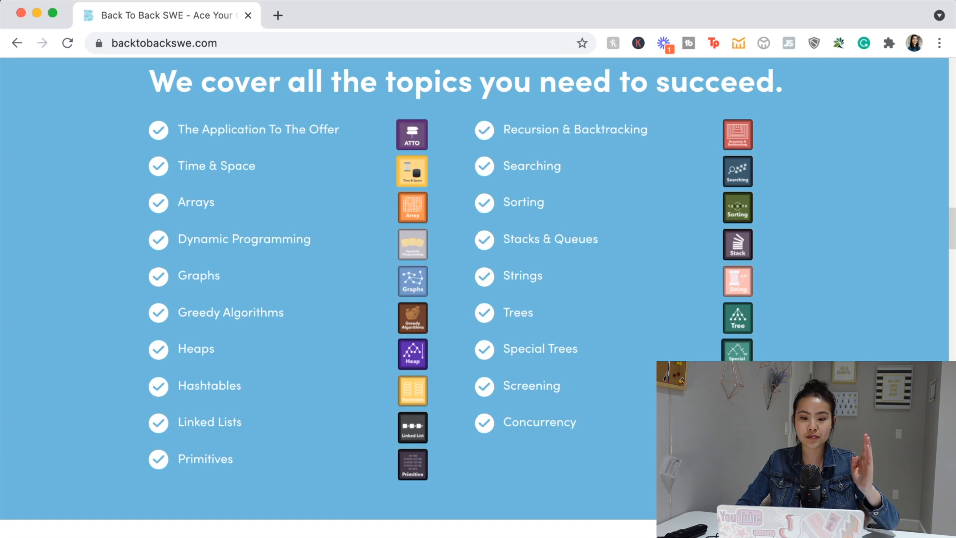
scroll(down, 3)
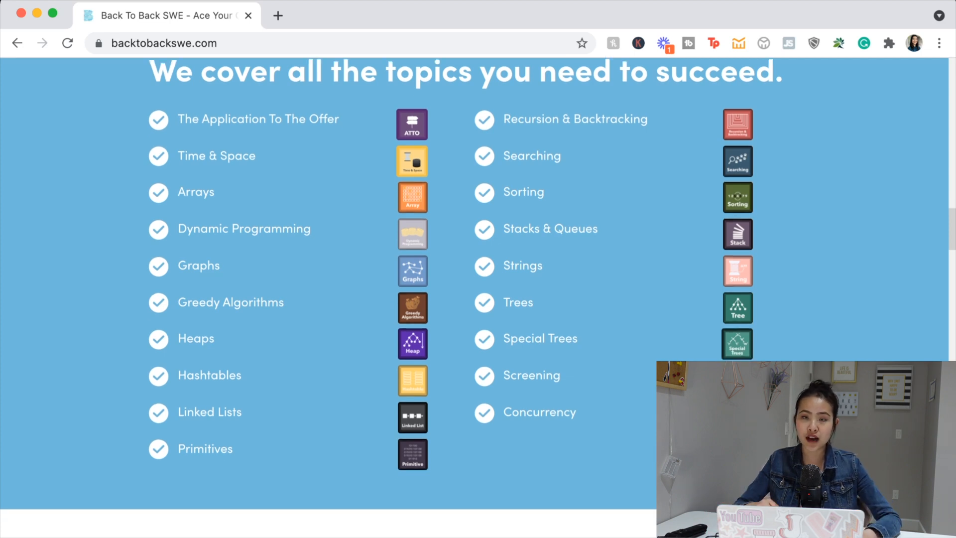
scroll(down, 3)
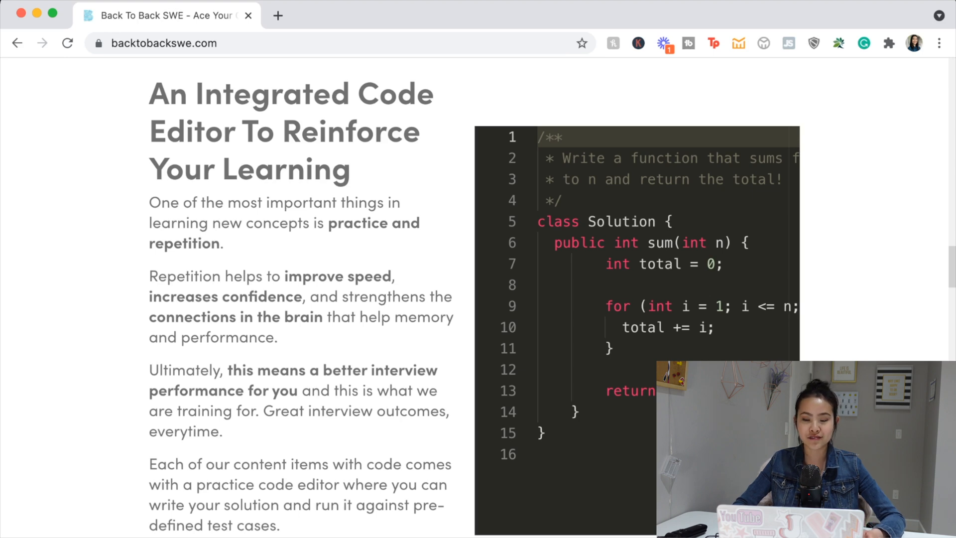
scroll(down, 3)
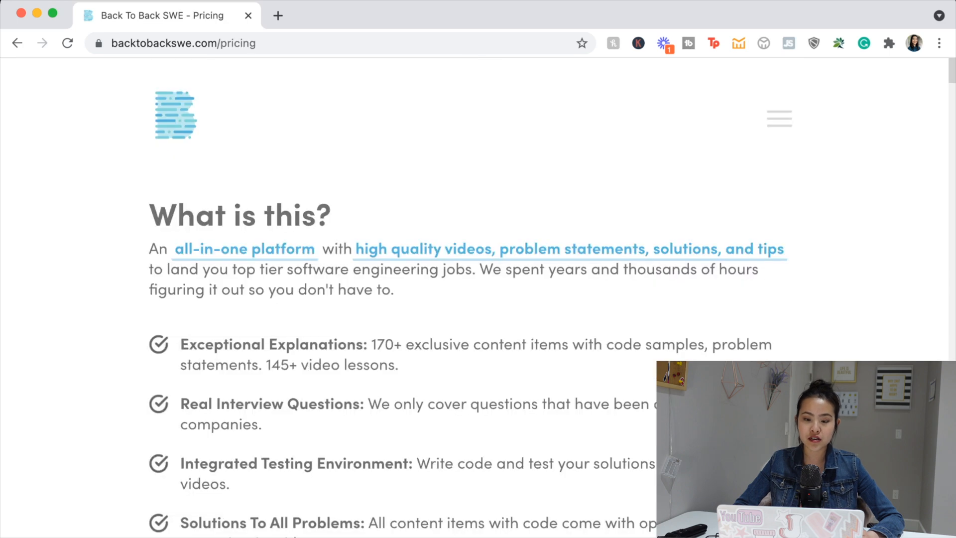
scroll(down, 3)
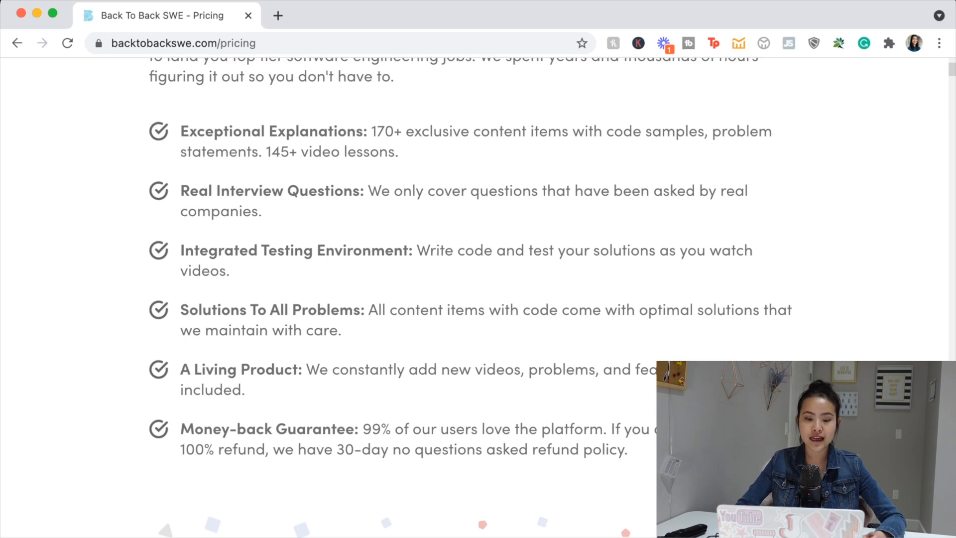
scroll(down, 3)
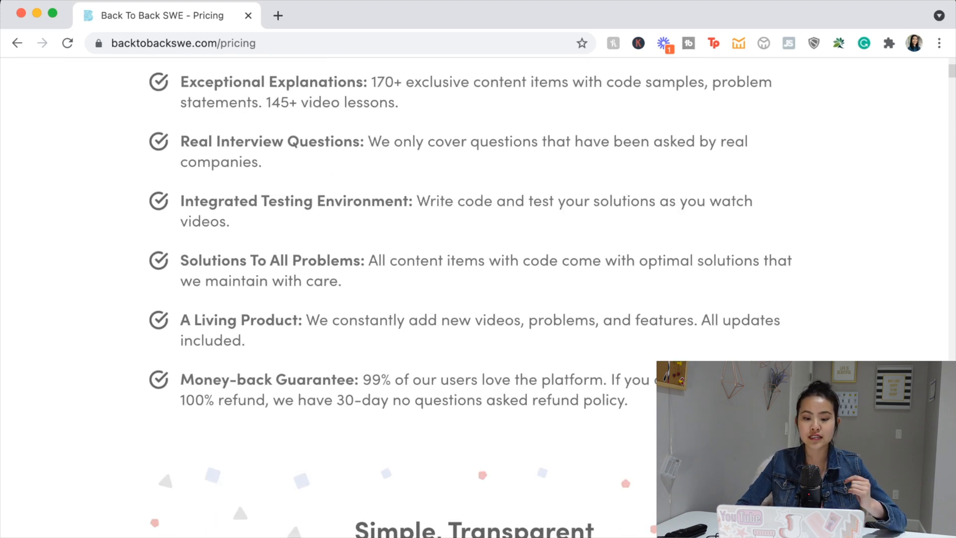
scroll(down, 3)
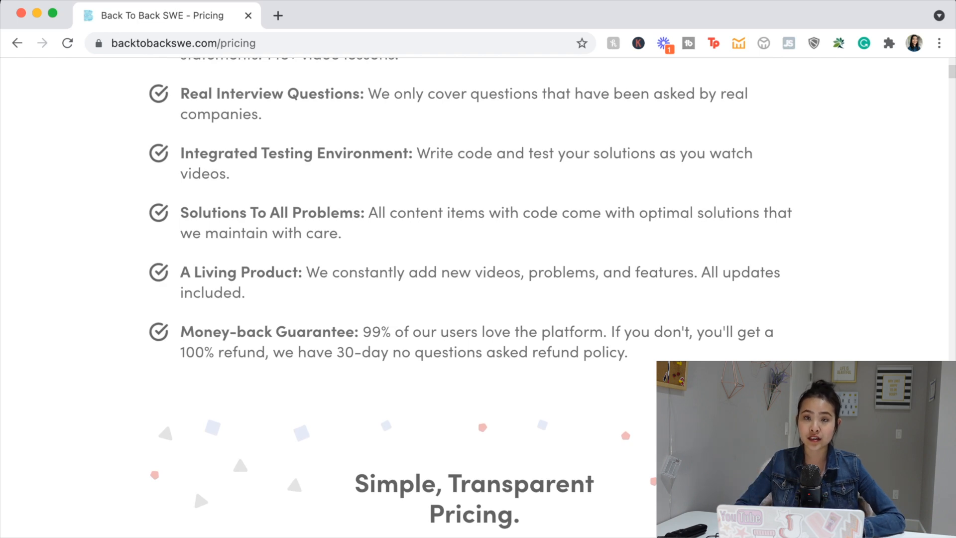
scroll(down, 3)
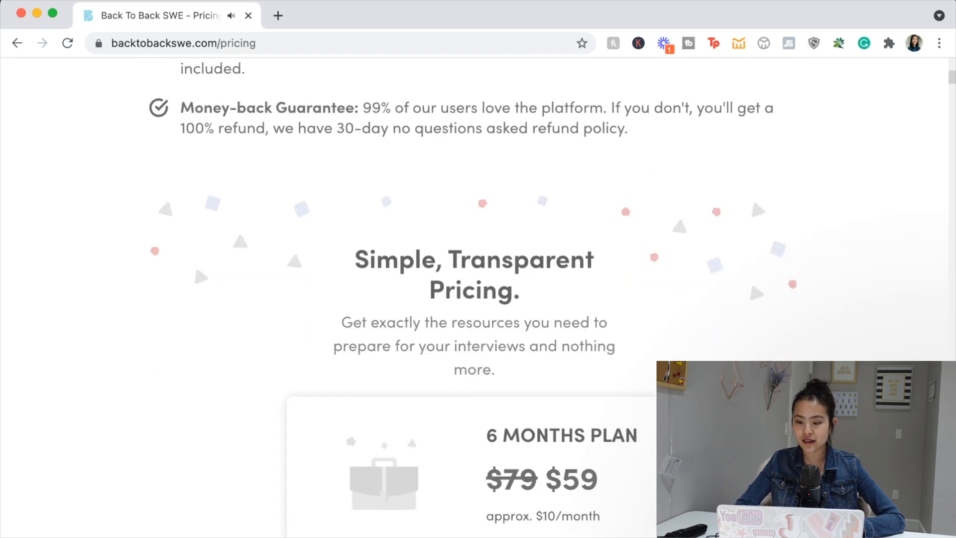
scroll(down, 3)
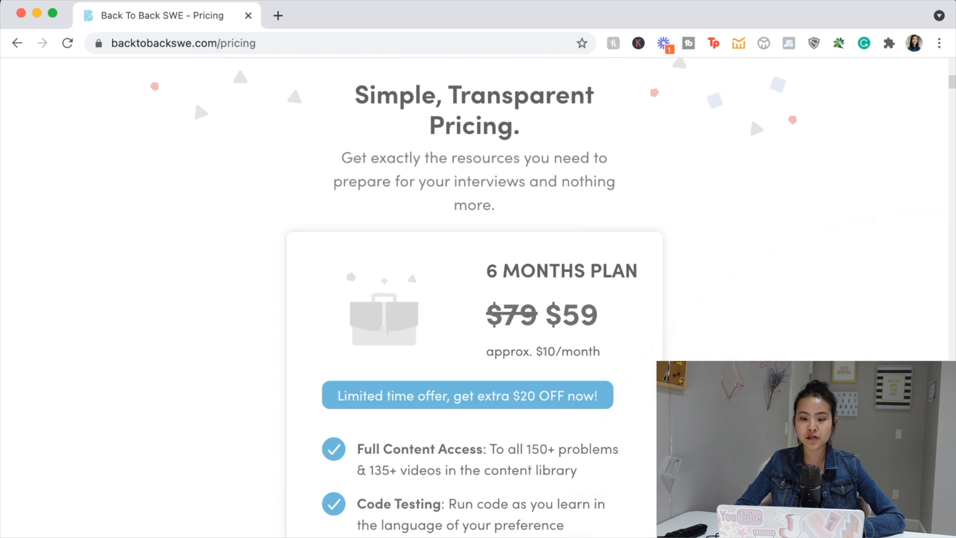
scroll(down, 3)
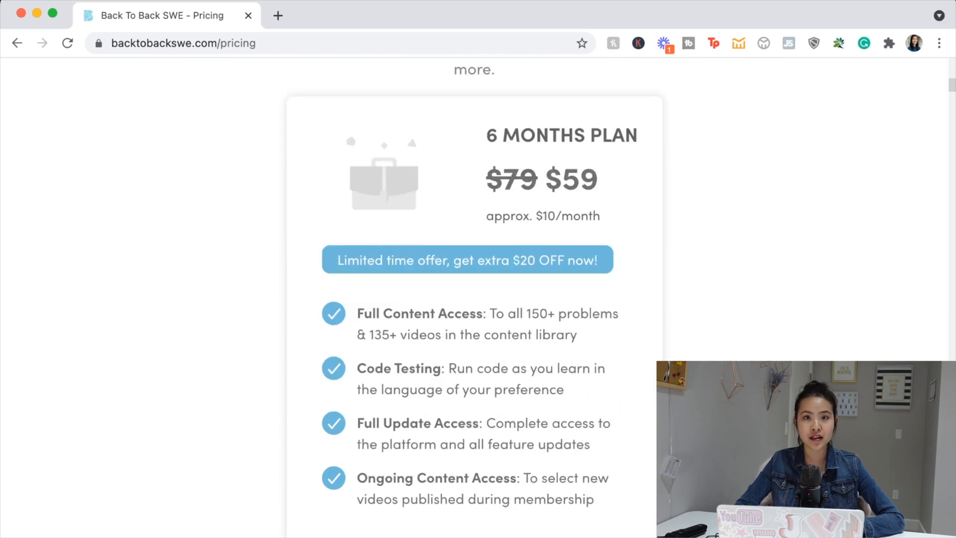
scroll(down, 3)
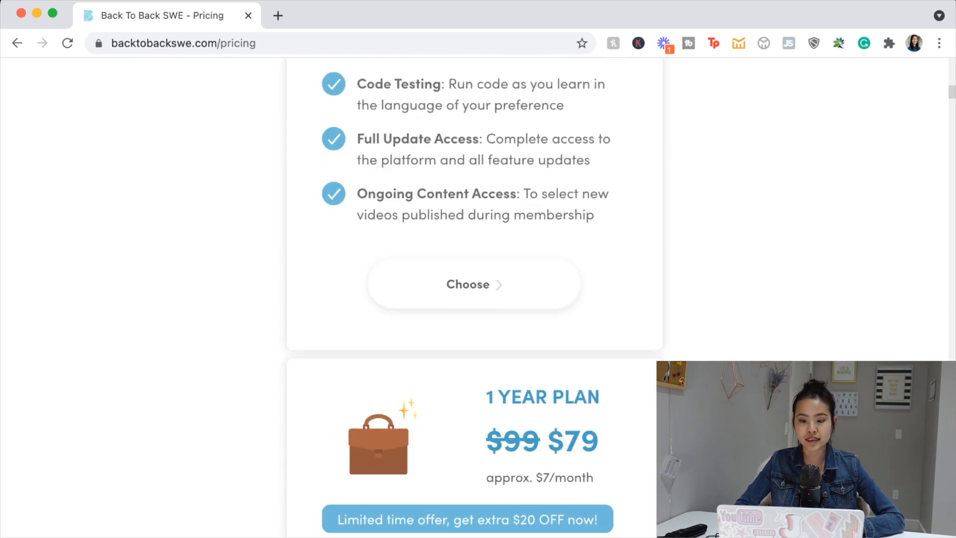
scroll(down, 3)
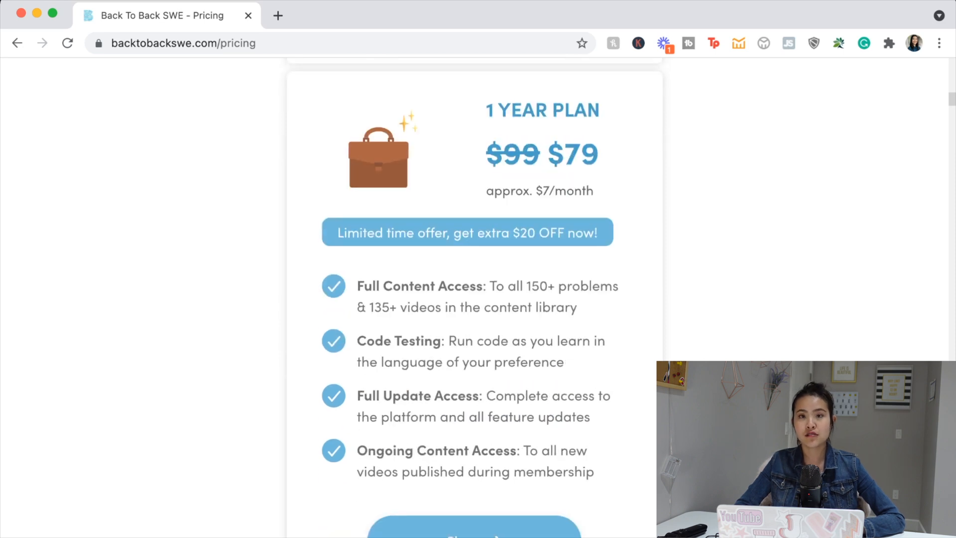
scroll(down, 3)
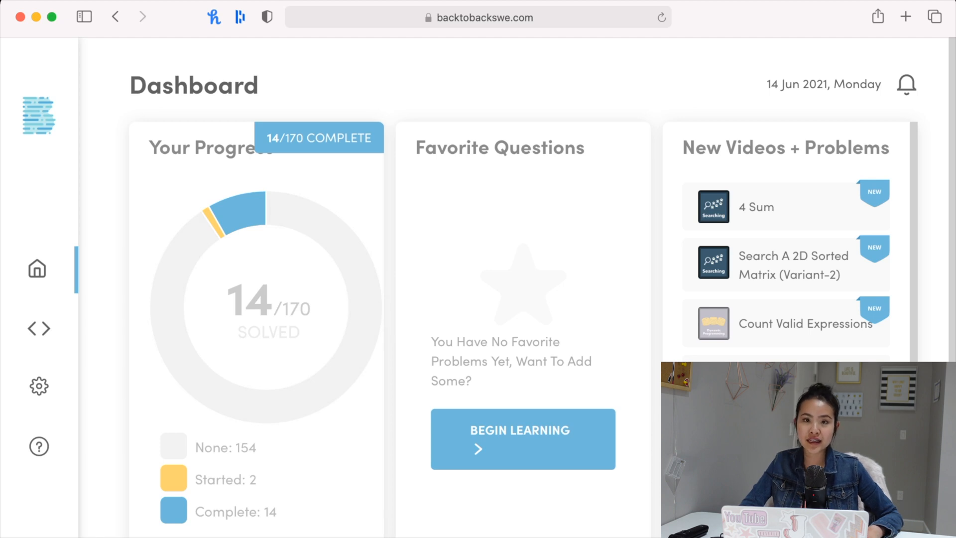
Open the Problems library, try the Linked Lists category filter, and scroll through the topics
click(39, 328)
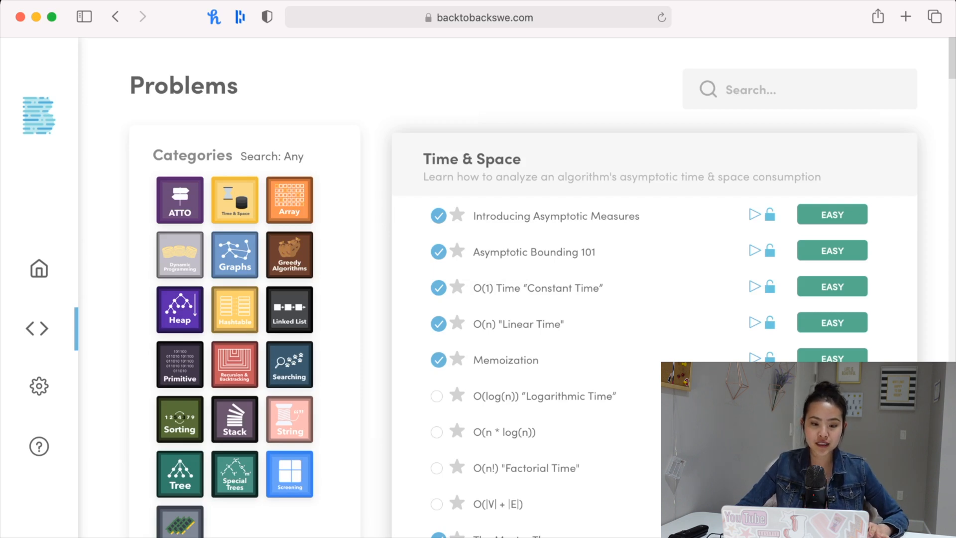
scroll(down, 3)
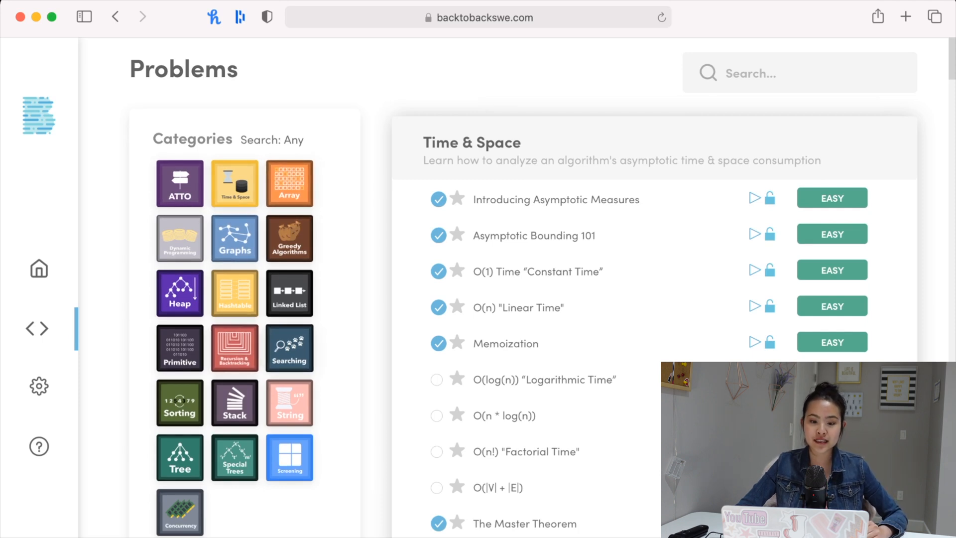
click(289, 293)
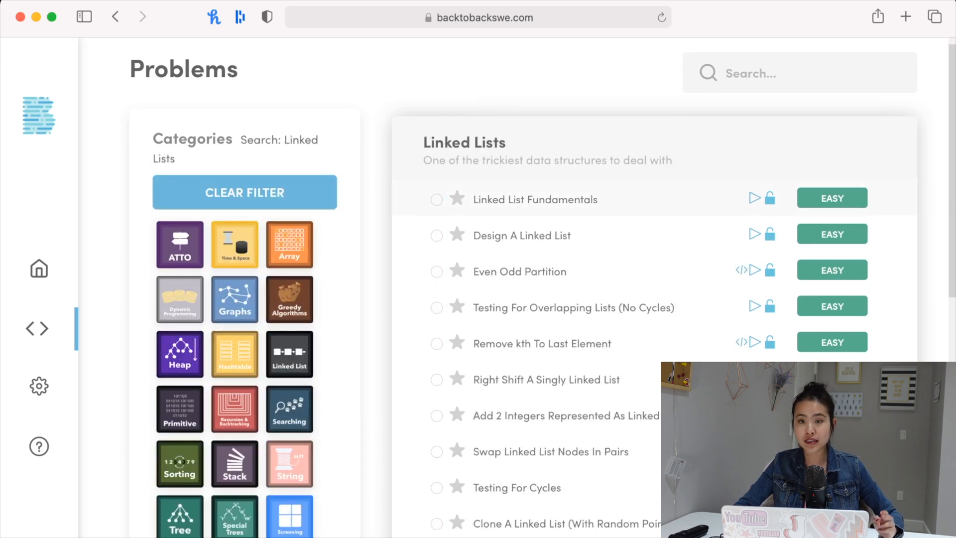
scroll(down, 3)
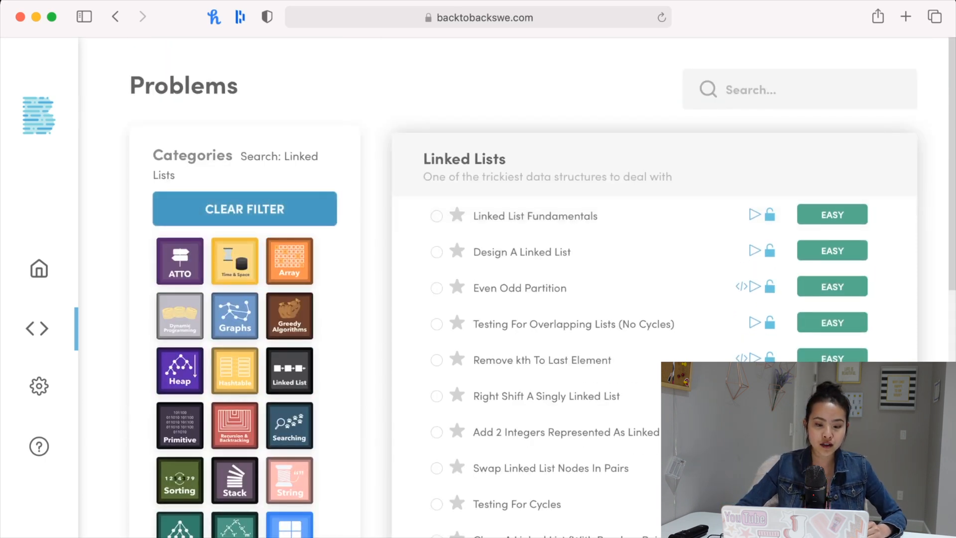
scroll(down, 3)
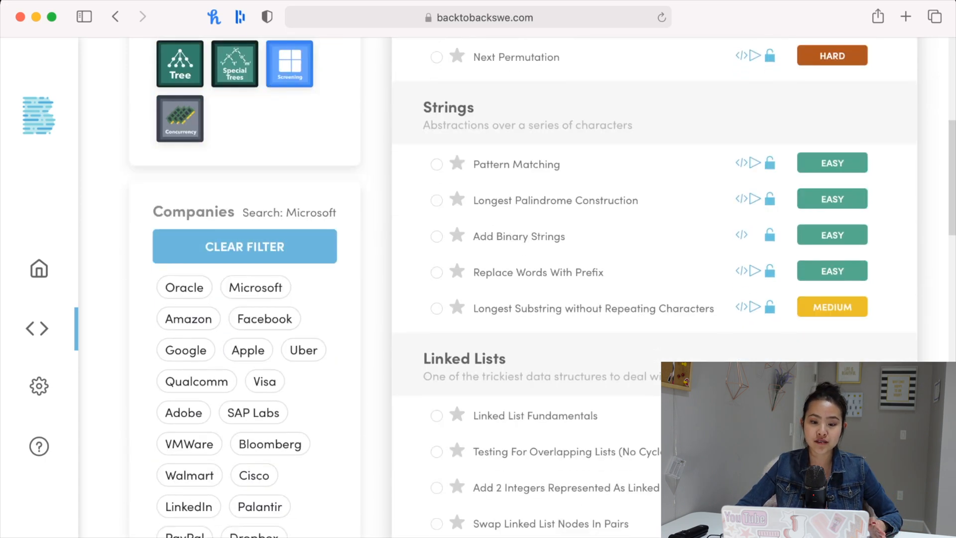
scroll(down, 3)
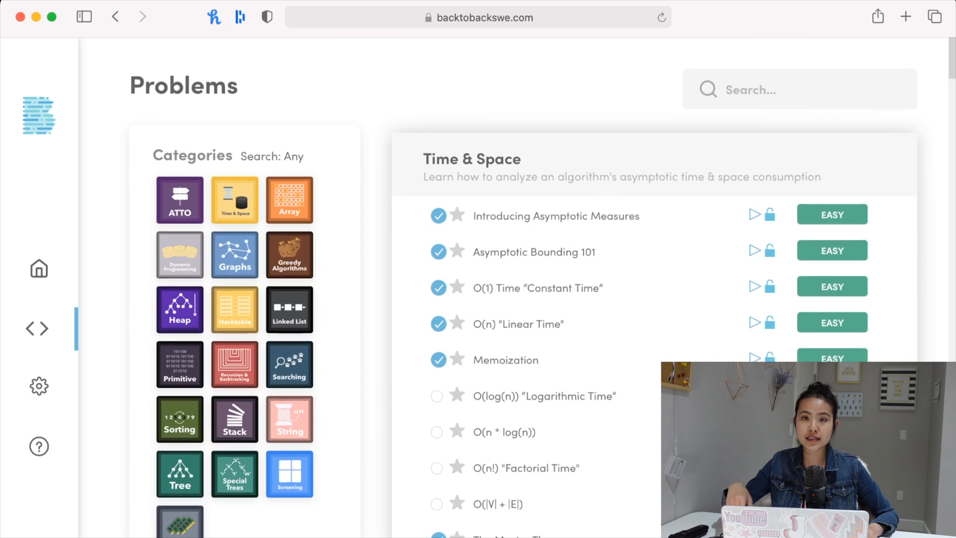
scroll(down, 3)
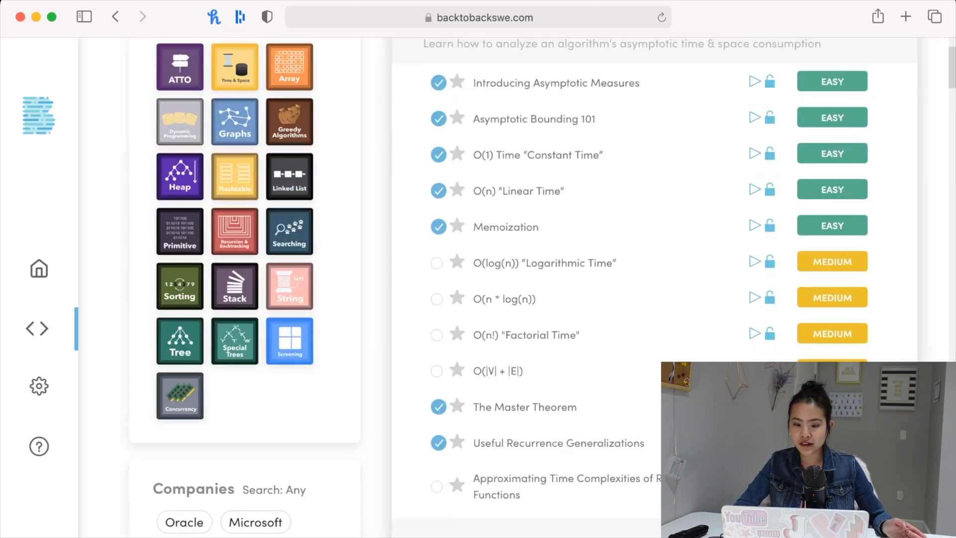
scroll(down, 3)
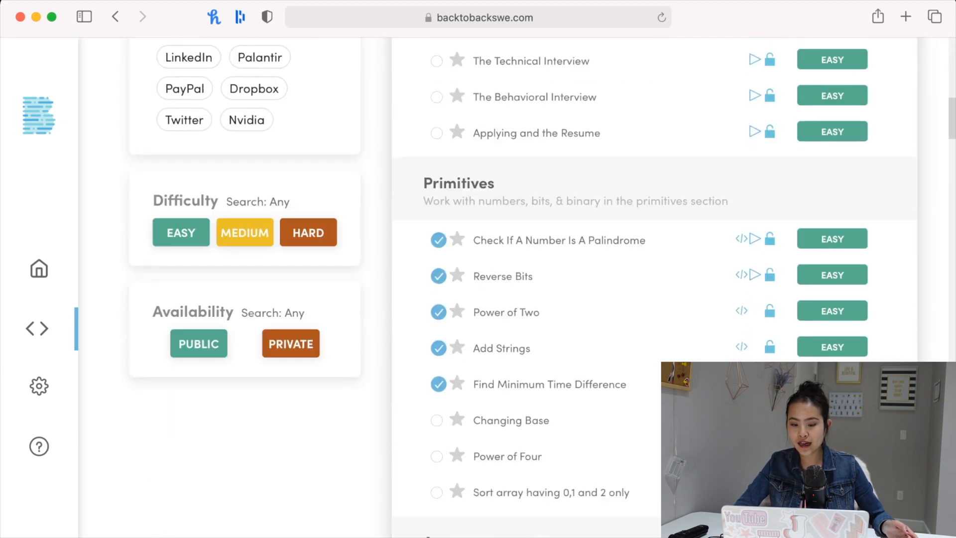
scroll(down, 3)
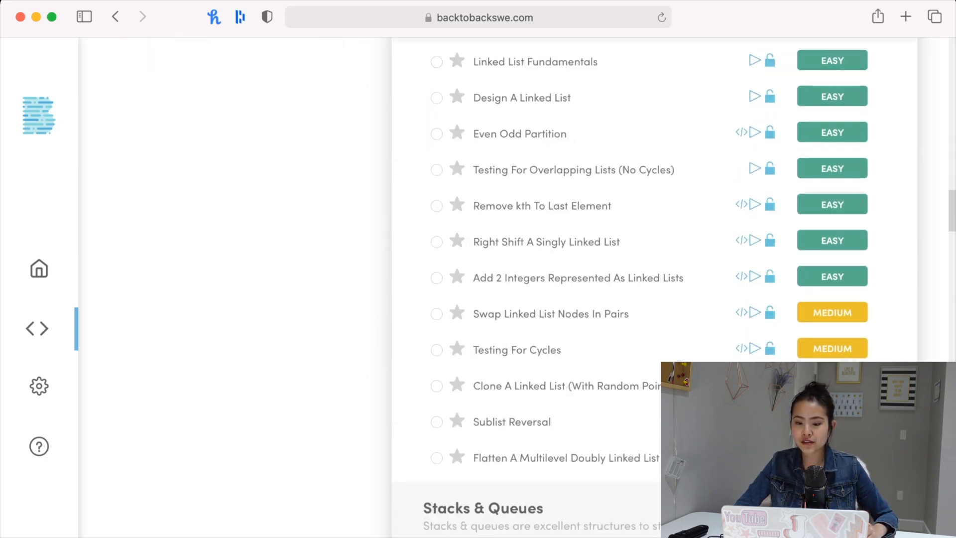
scroll(down, 3)
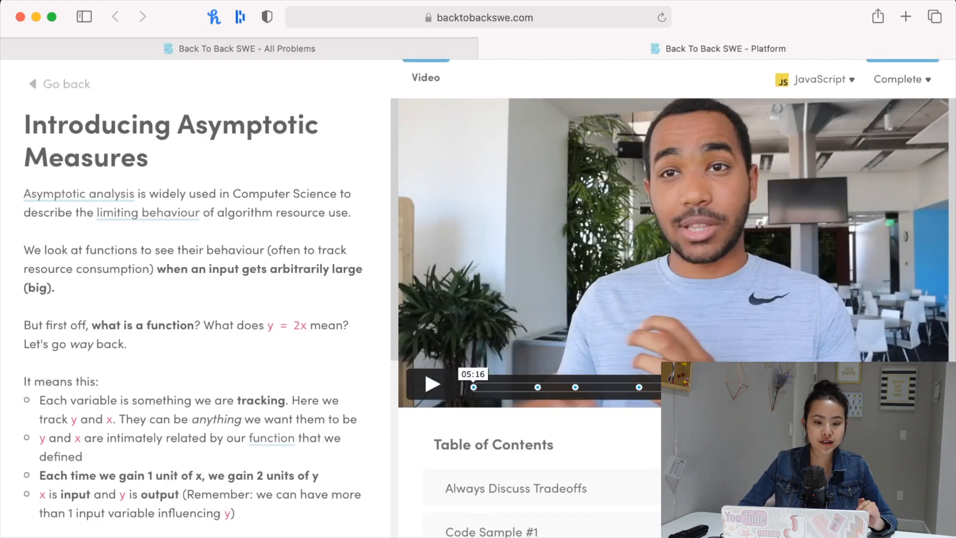
Scroll down the Introducing Asymptotic Measures lesson's written explanation panel
scroll(down, 3)
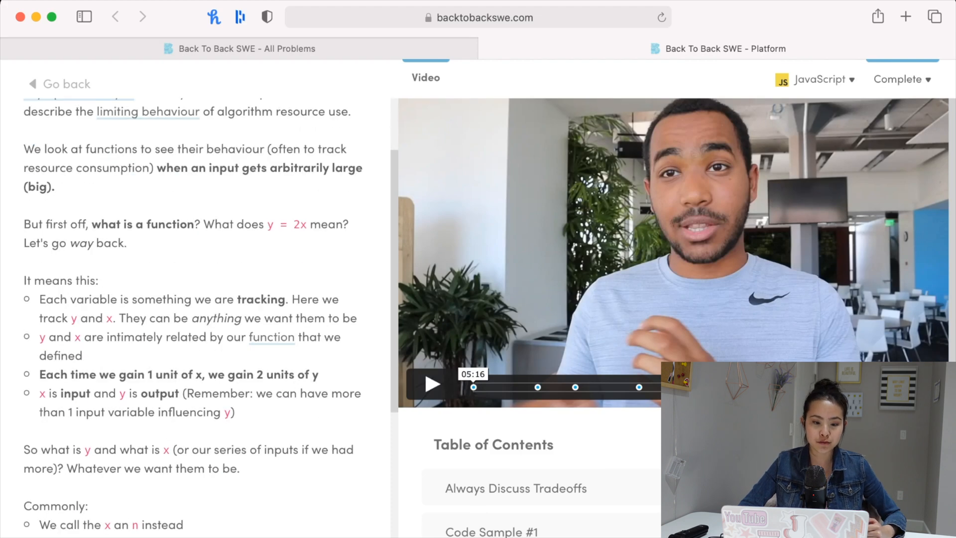
scroll(down, 3)
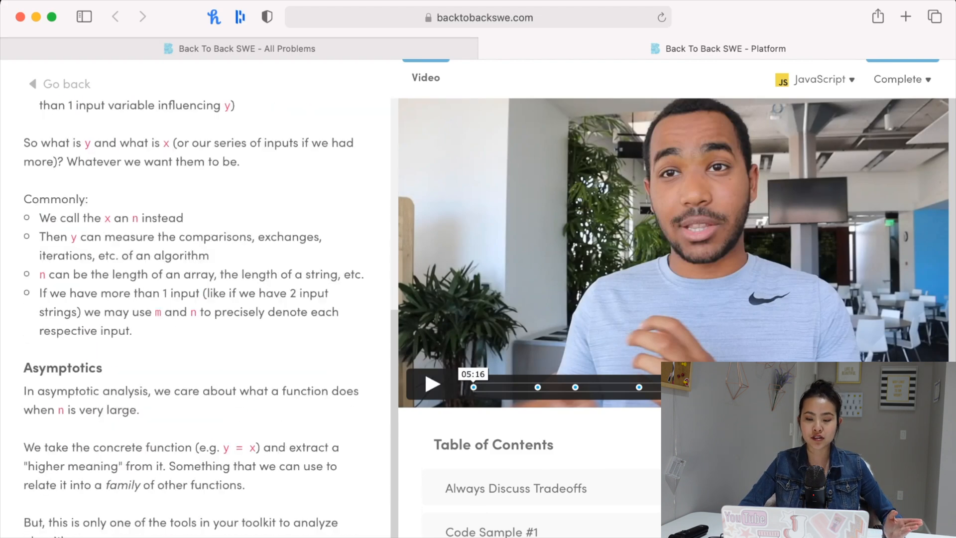
scroll(down, 3)
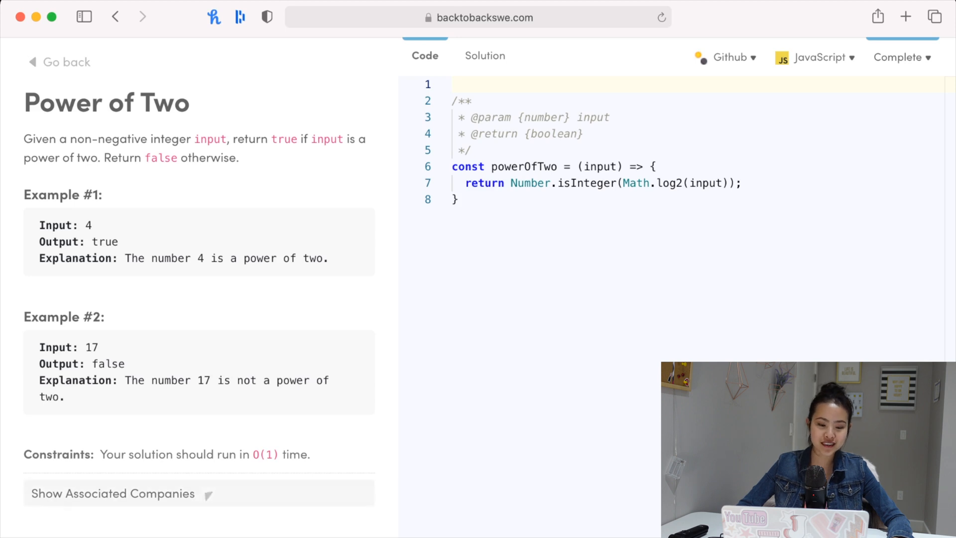
click(112, 494)
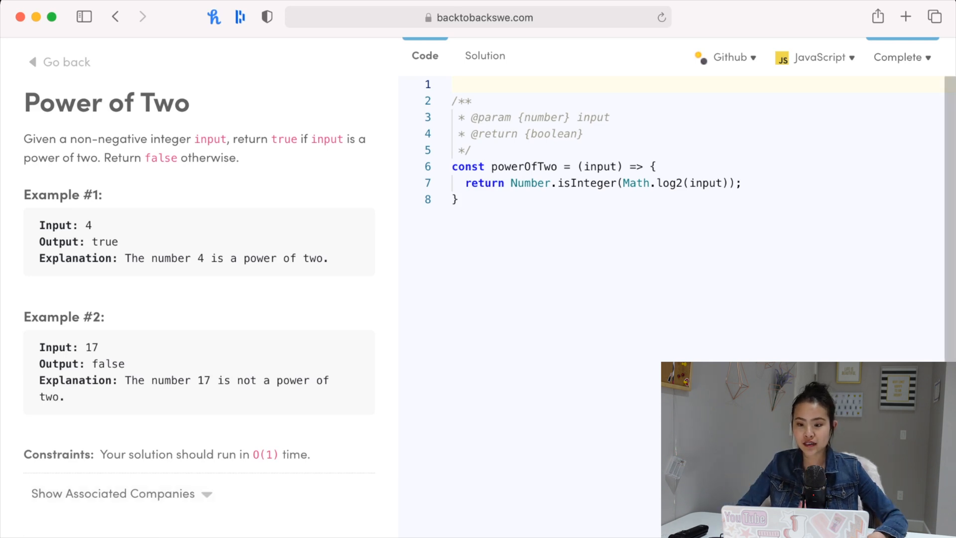
click(725, 57)
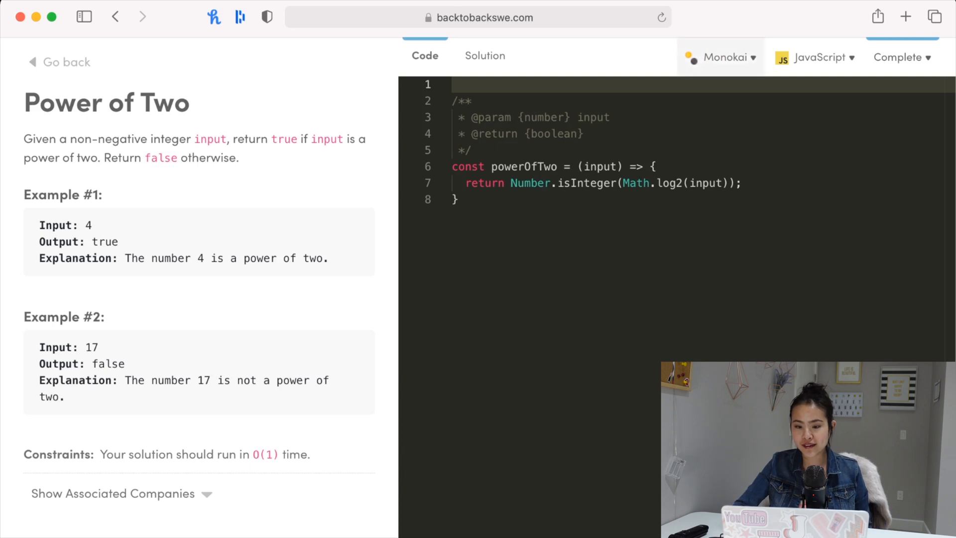
click(723, 57)
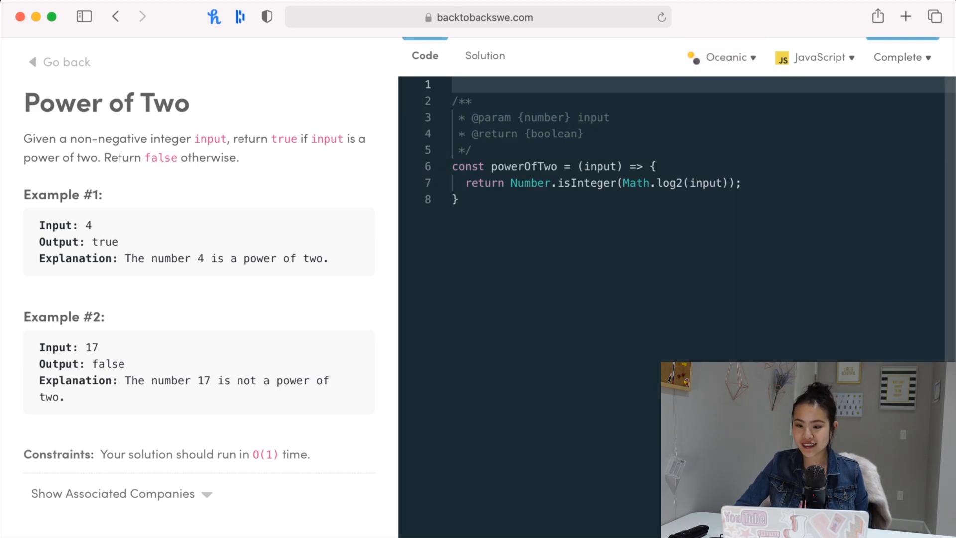
click(725, 57)
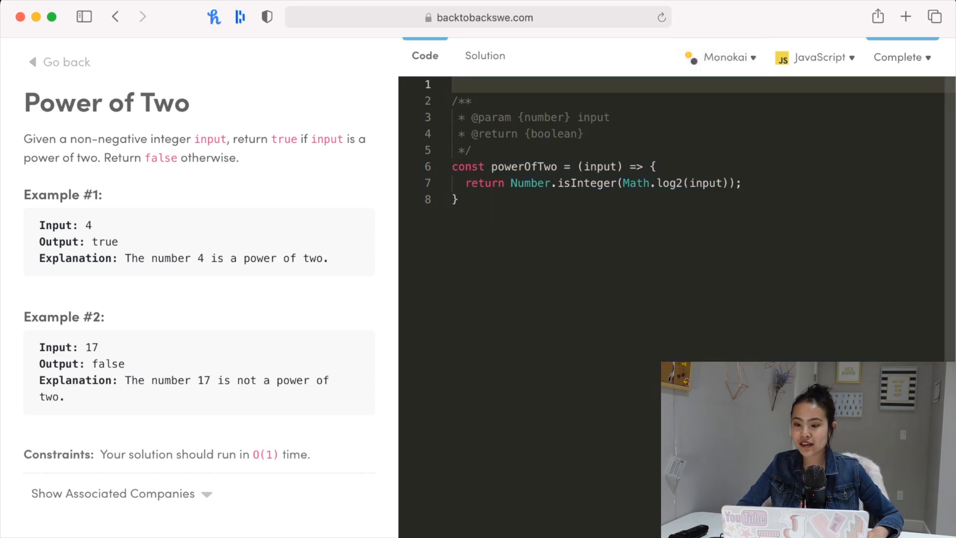
click(815, 57)
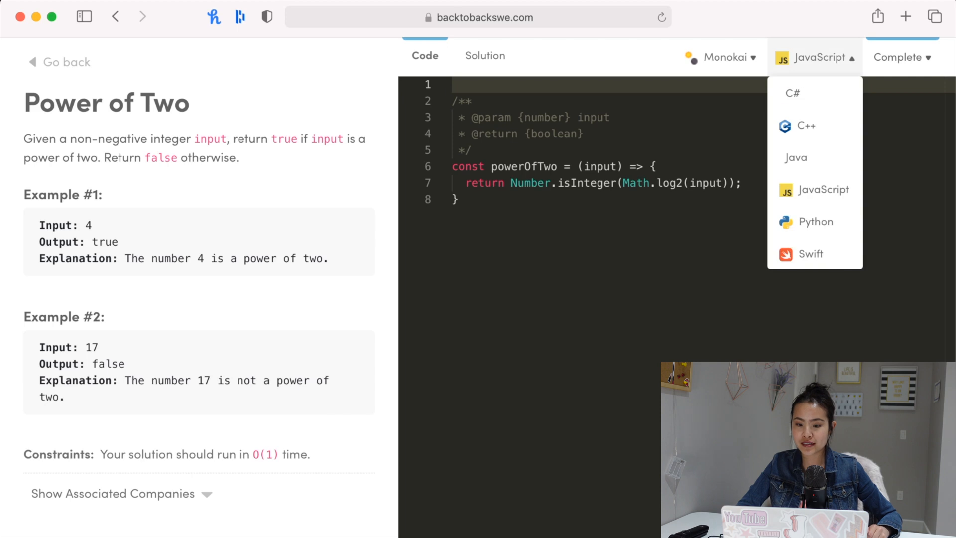
click(796, 157)
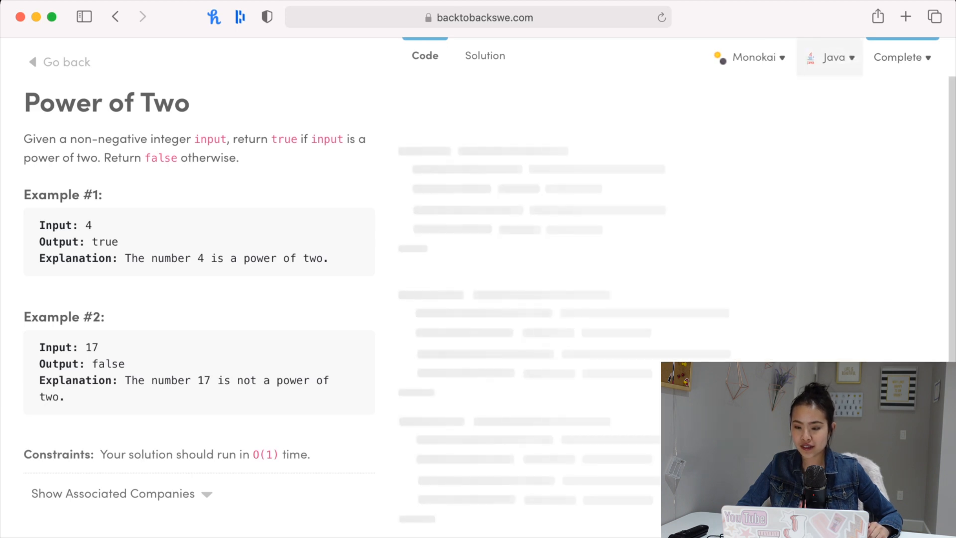
click(829, 57)
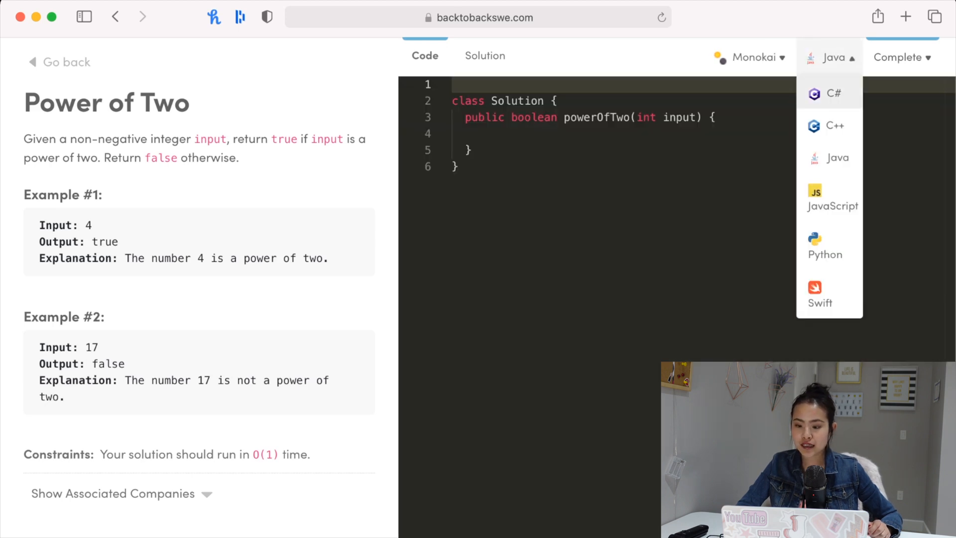
mouse_move(832, 198)
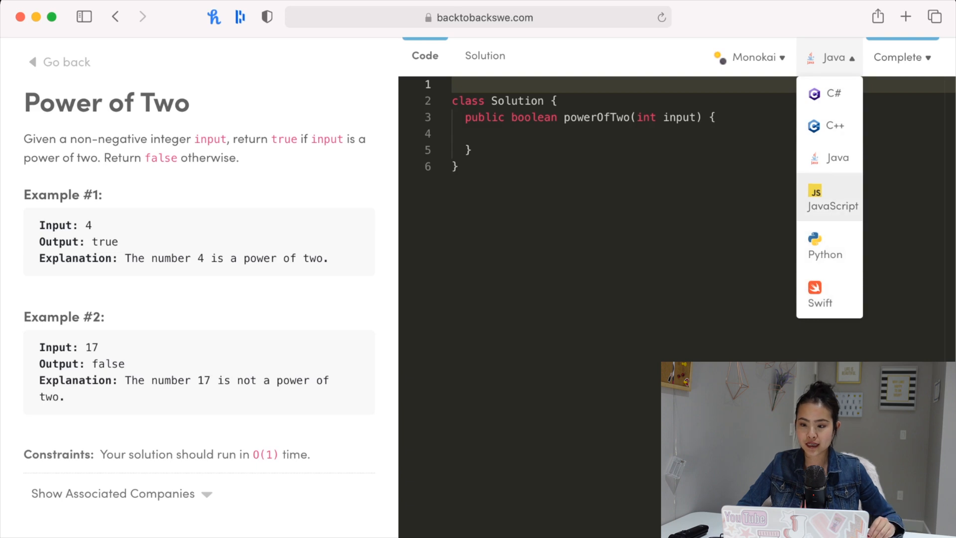
click(830, 202)
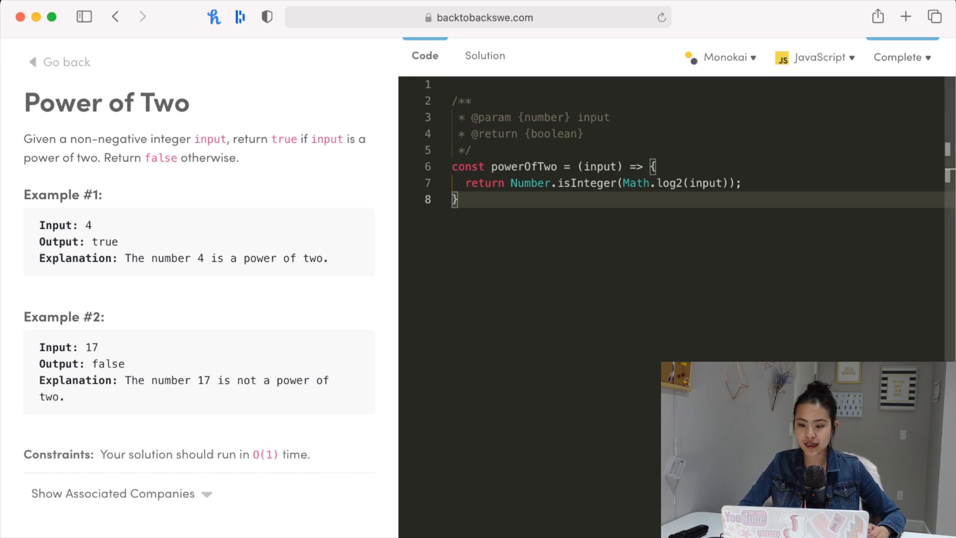
click(815, 56)
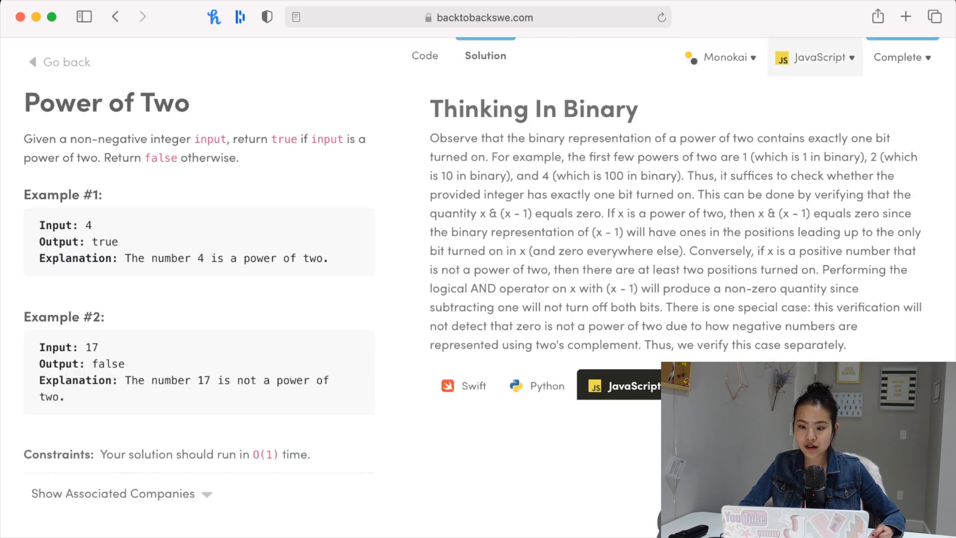
Scroll to the Power of Two code samples and view the Python, then JavaScript solutions
click(814, 57)
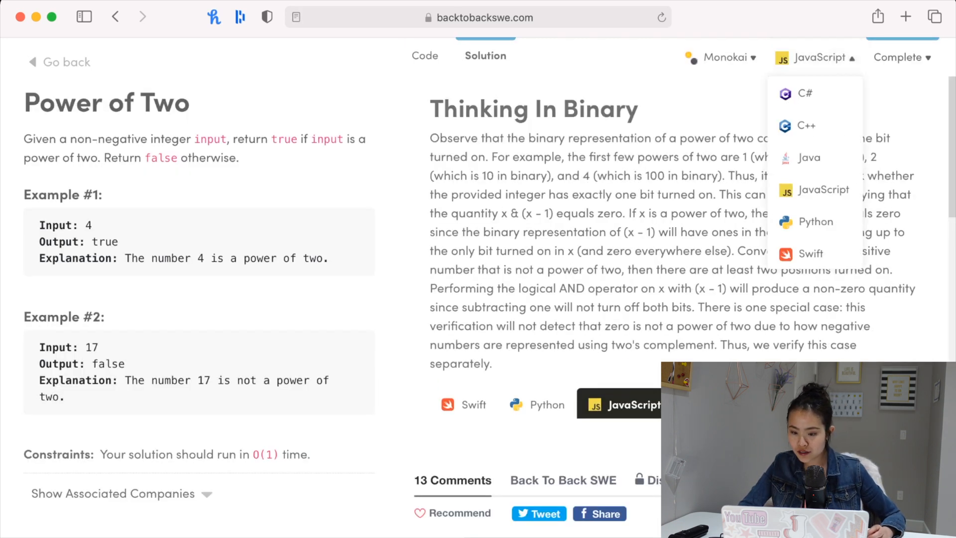
scroll(down, 3)
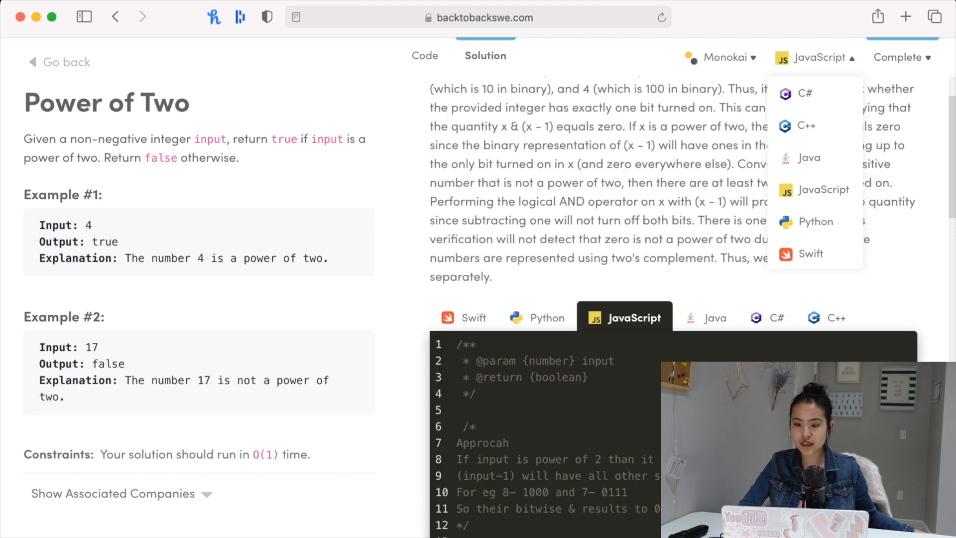
scroll(down, 3)
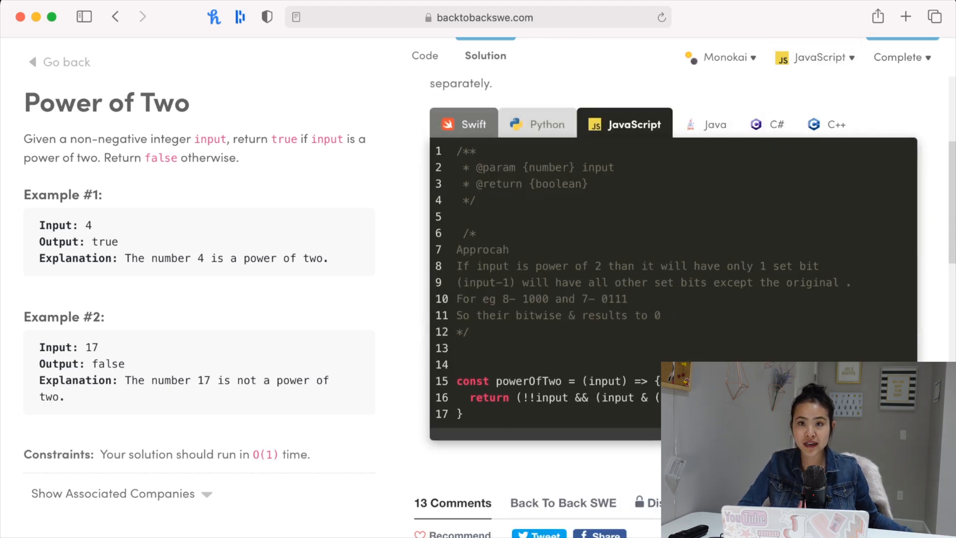
click(537, 124)
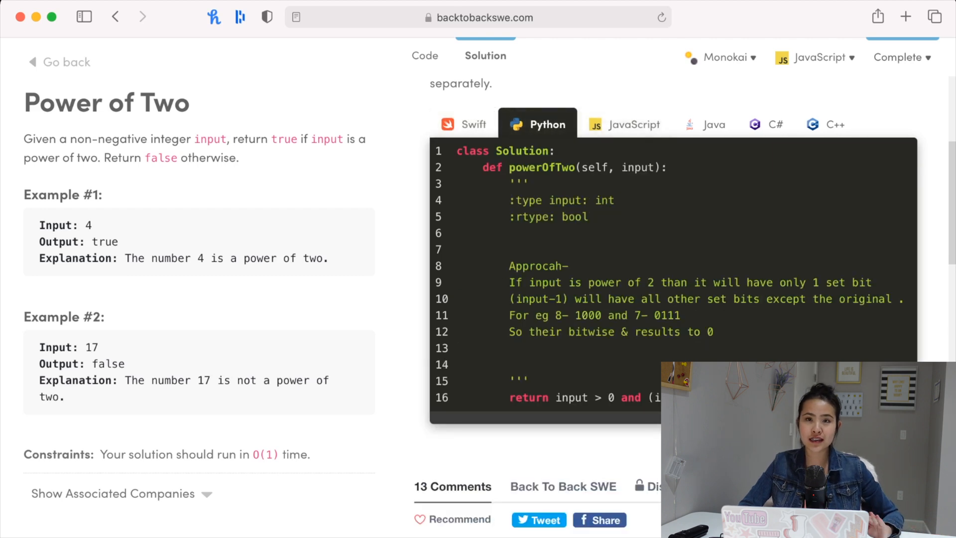
click(624, 124)
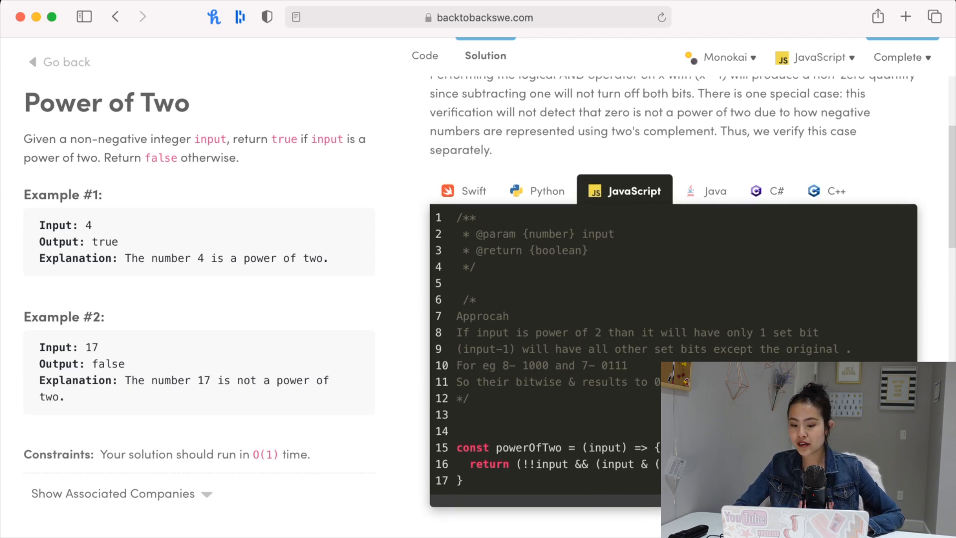
Skim the solution comments, check the Complete status dropdown, and return to the problem list
scroll(down, 3)
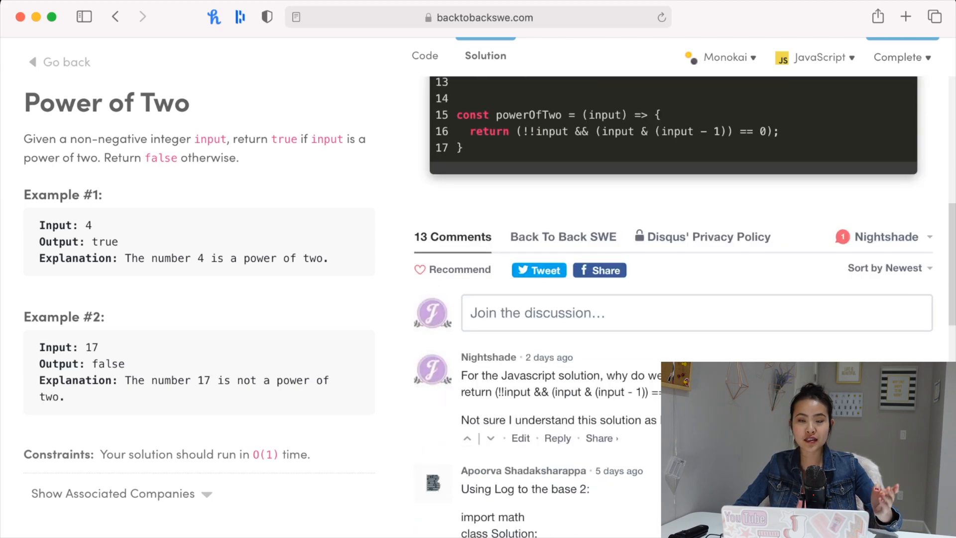
scroll(down, 3)
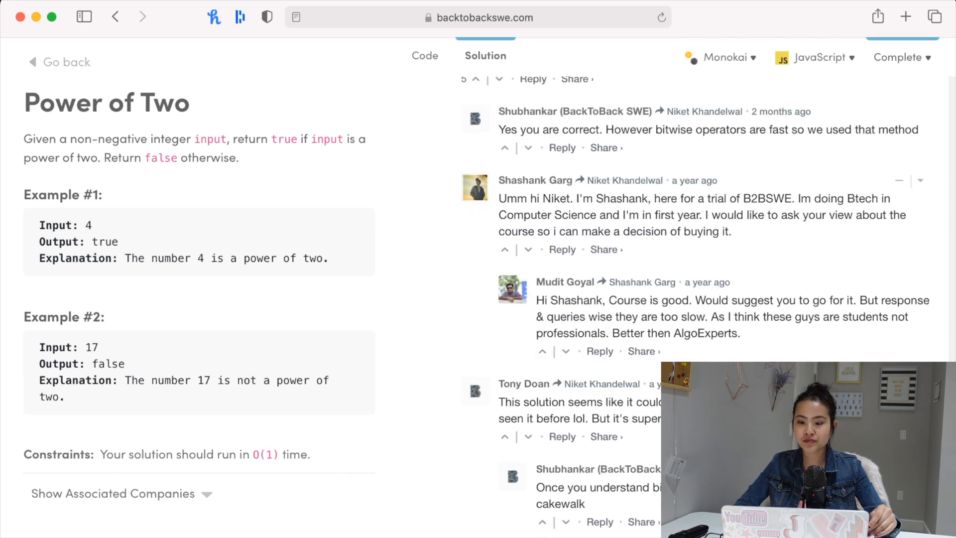
click(485, 55)
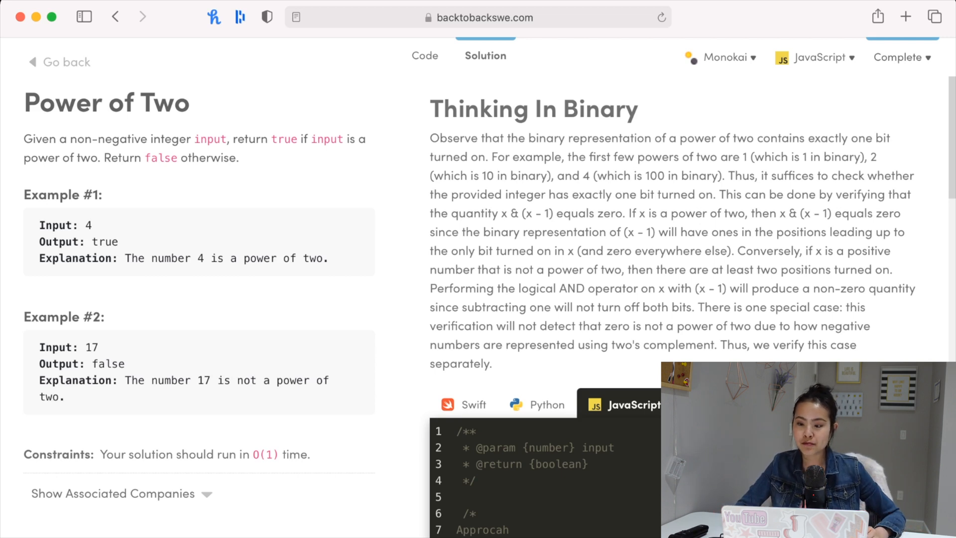
click(902, 57)
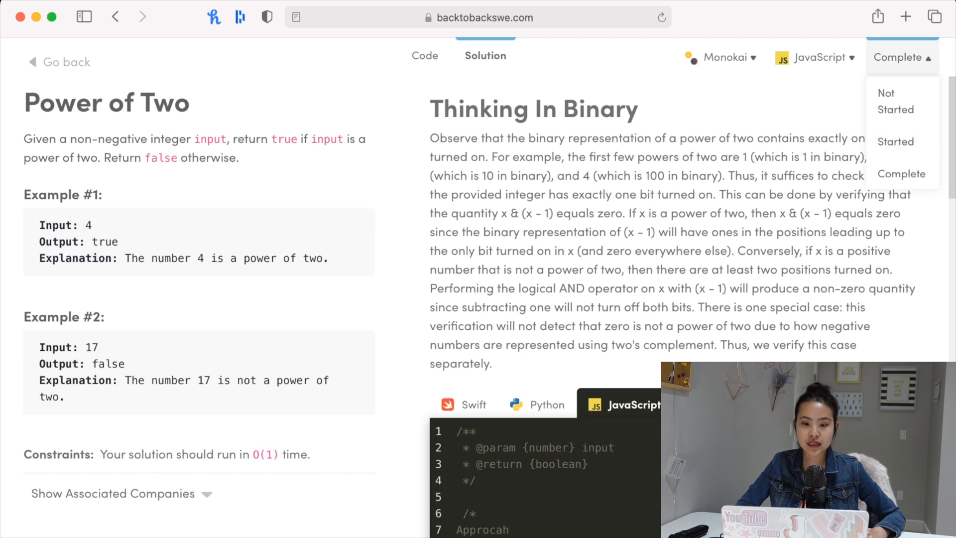
click(902, 58)
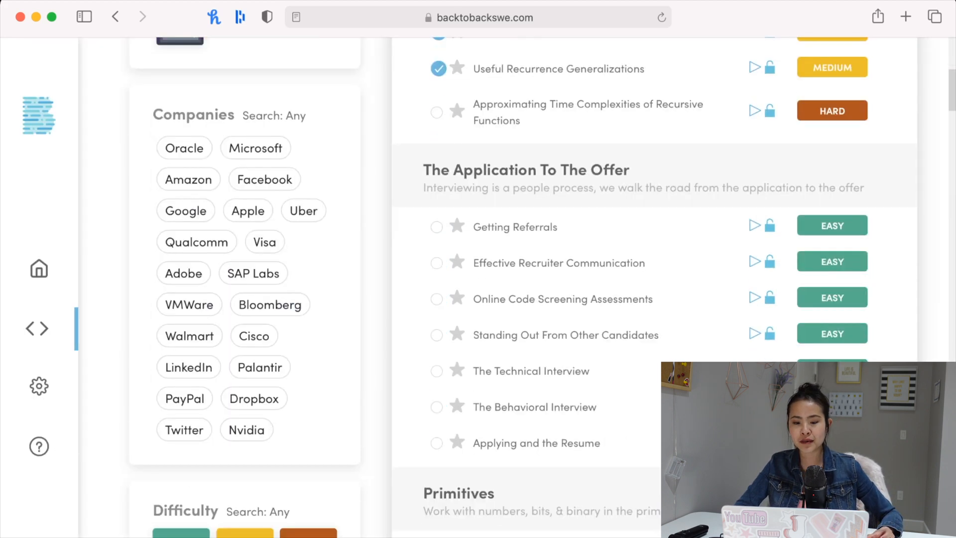
Scroll through the palindrome problem's code, then start its video explanation
scroll(down, 3)
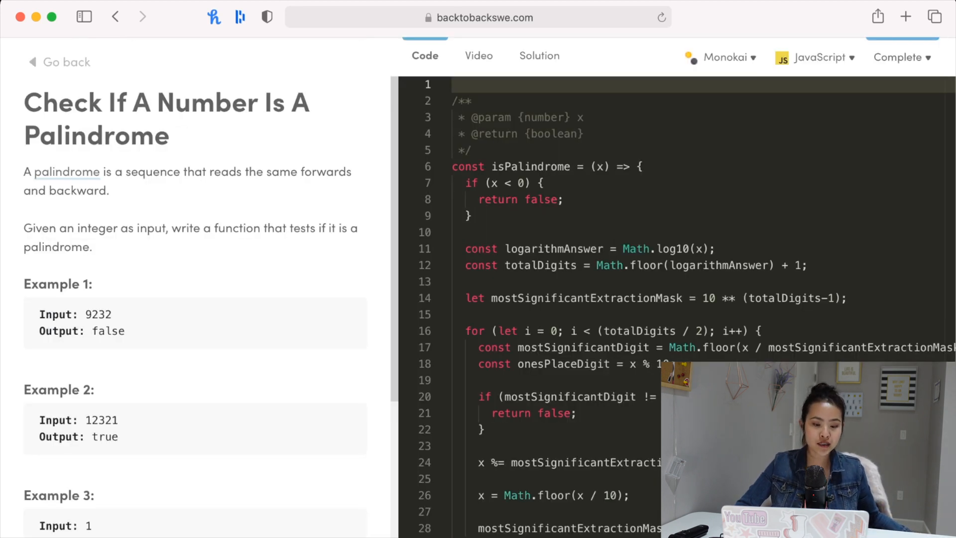
scroll(down, 3)
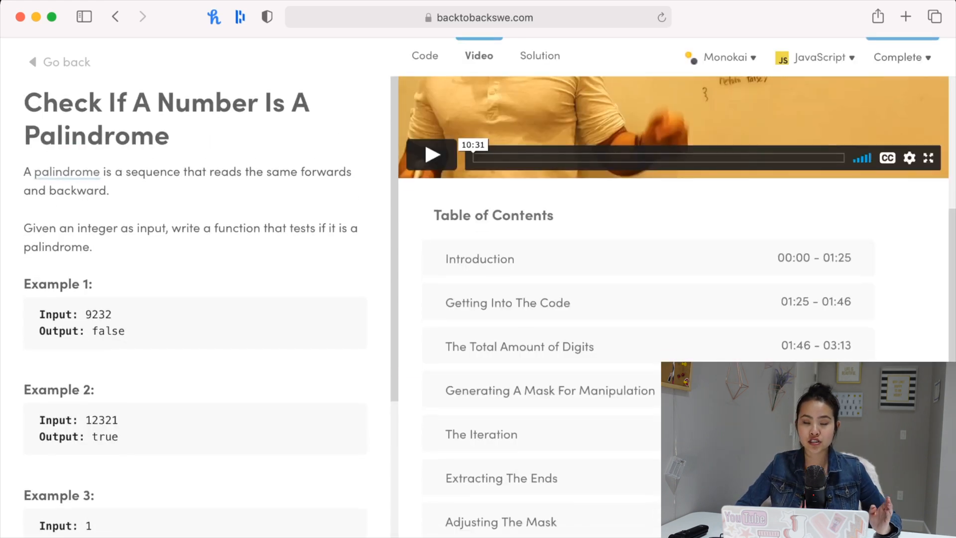
scroll(down, 3)
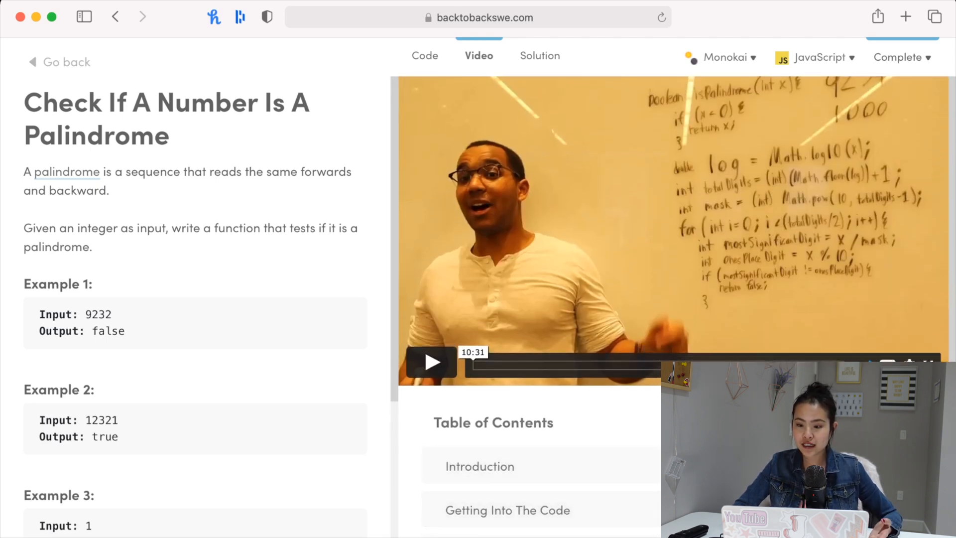
click(430, 361)
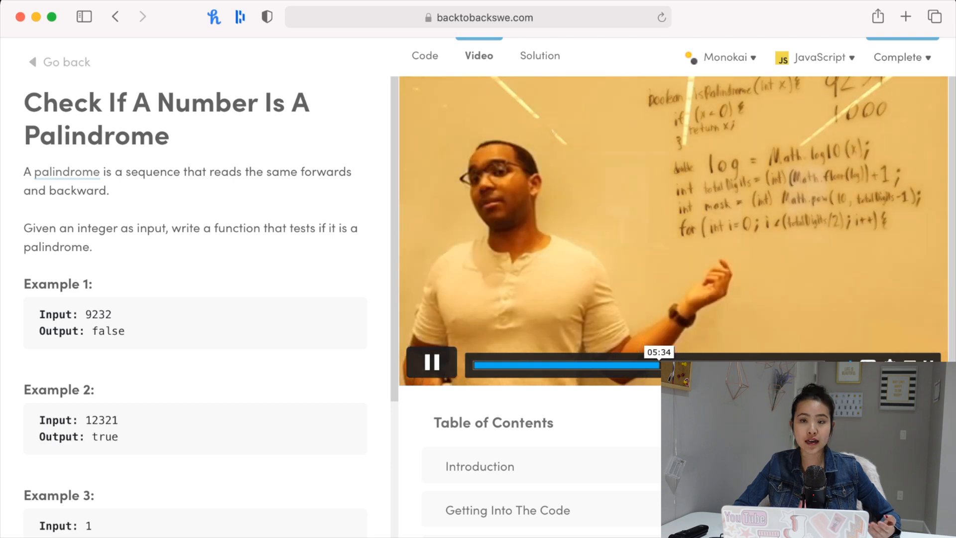